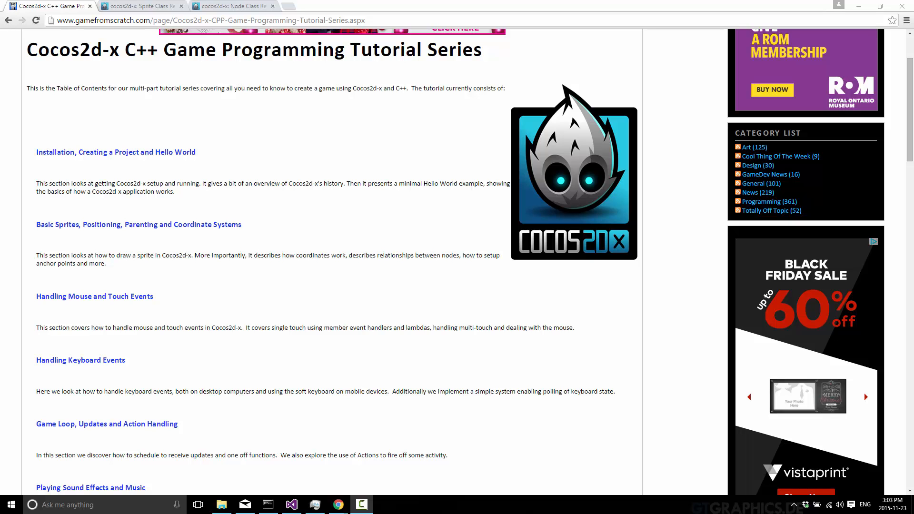
mouse_move(187, 246)
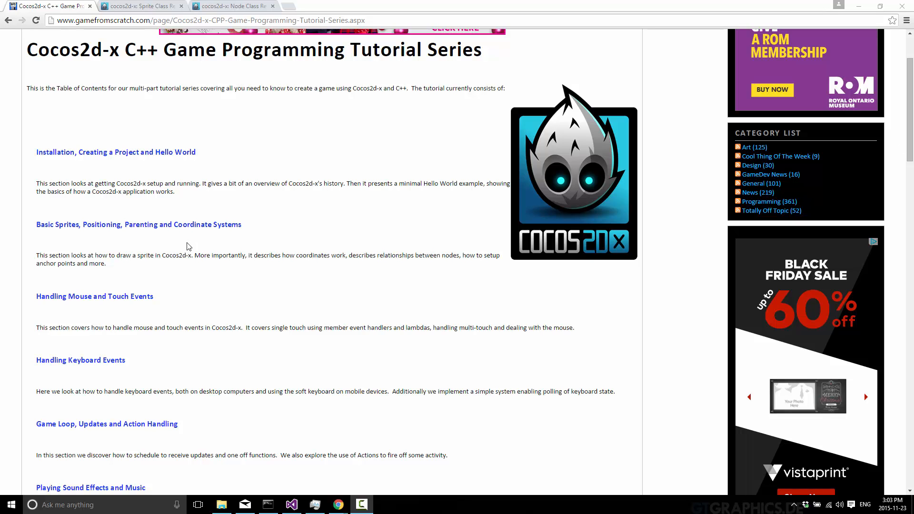
mouse_move(185, 243)
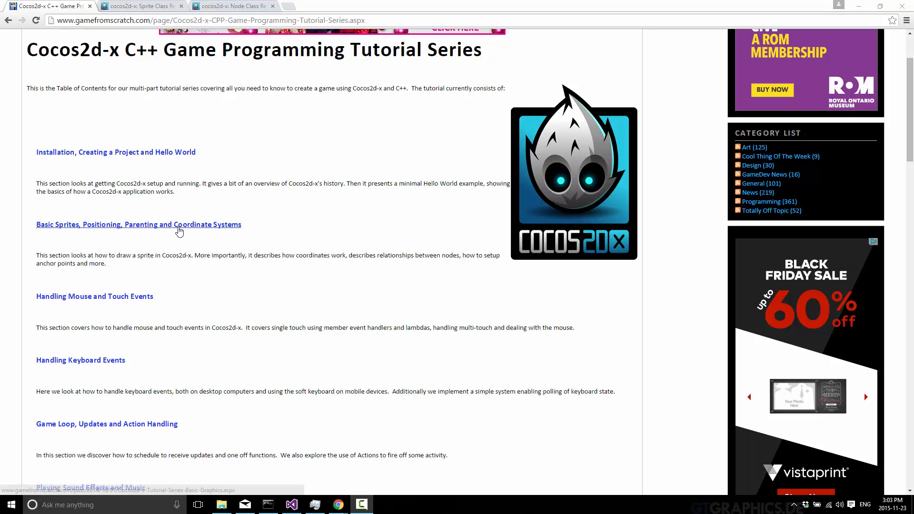
Step: Read the Basic Sprites, Positioning, Parenting and Coordinate Systems tutorial, then switch to Visual Studio
left_click(138, 225)
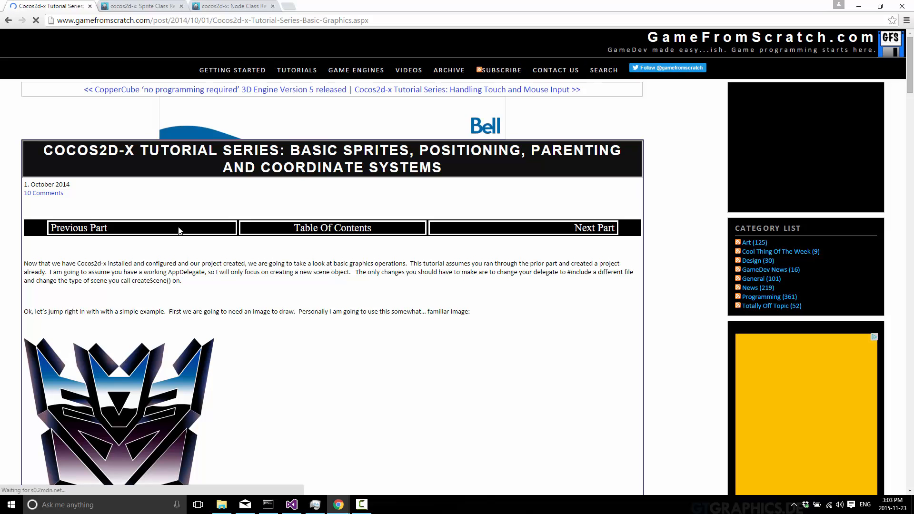
scroll("down", 3)
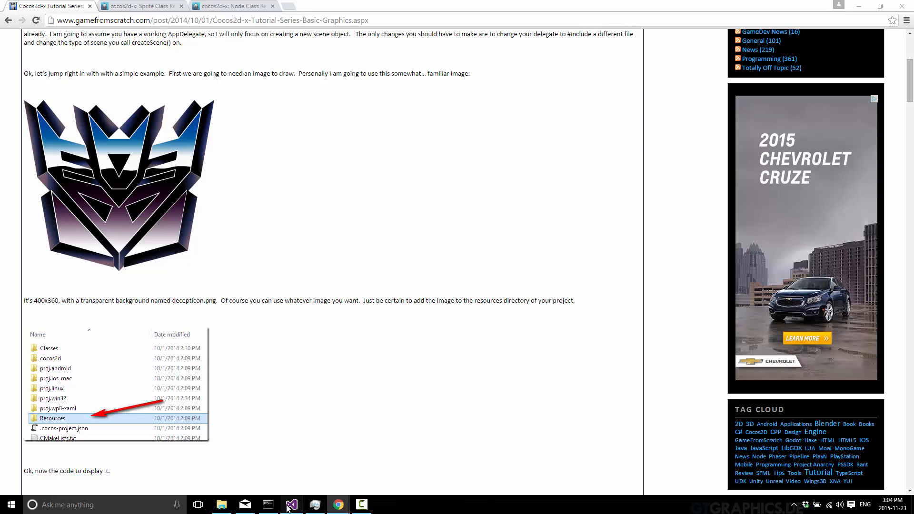
left_click(291, 504)
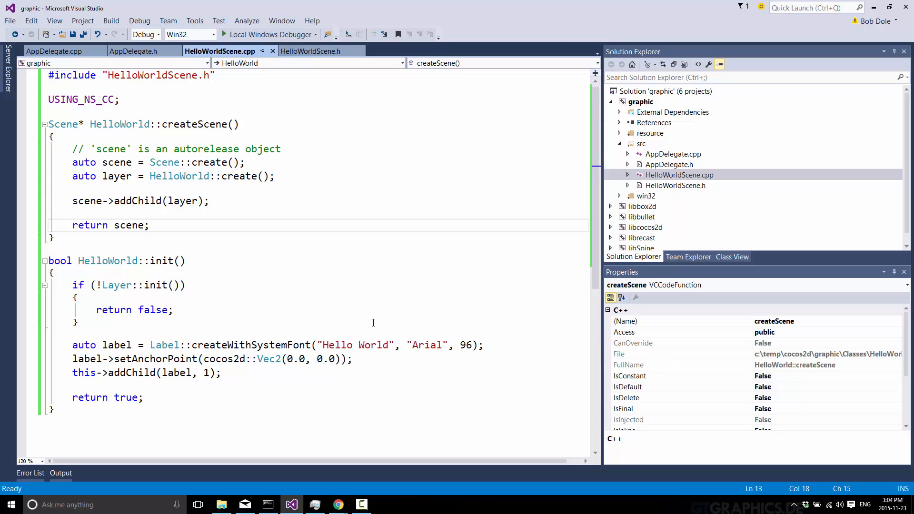
Step: Delete the Hello World label lines from HelloWorld::init() in HelloWorldScene.cpp
left_click(149, 225)
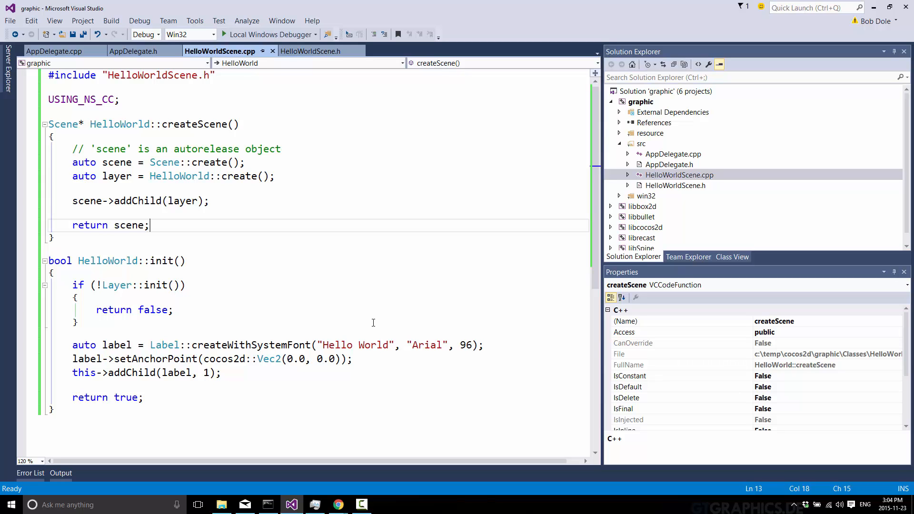
left_click(222, 373)
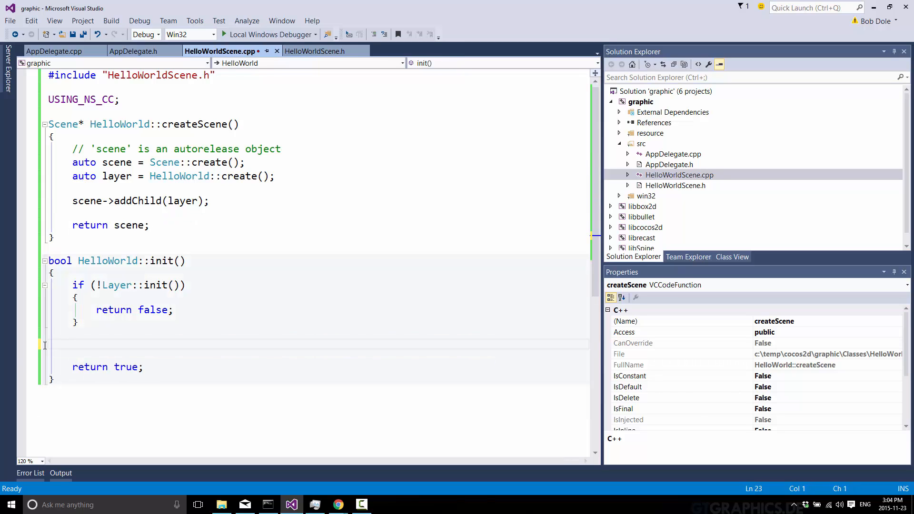
left_click(108, 260)
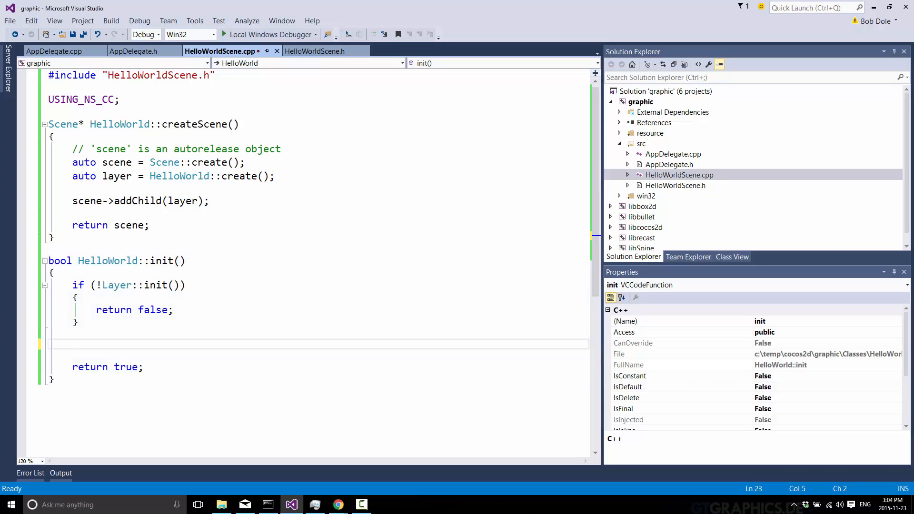
mouse_move(720, 194)
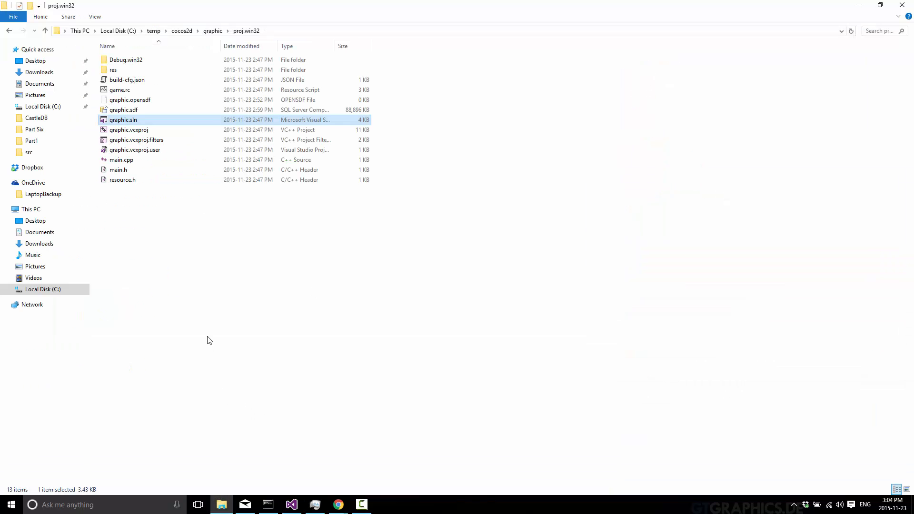
mouse_move(151, 52)
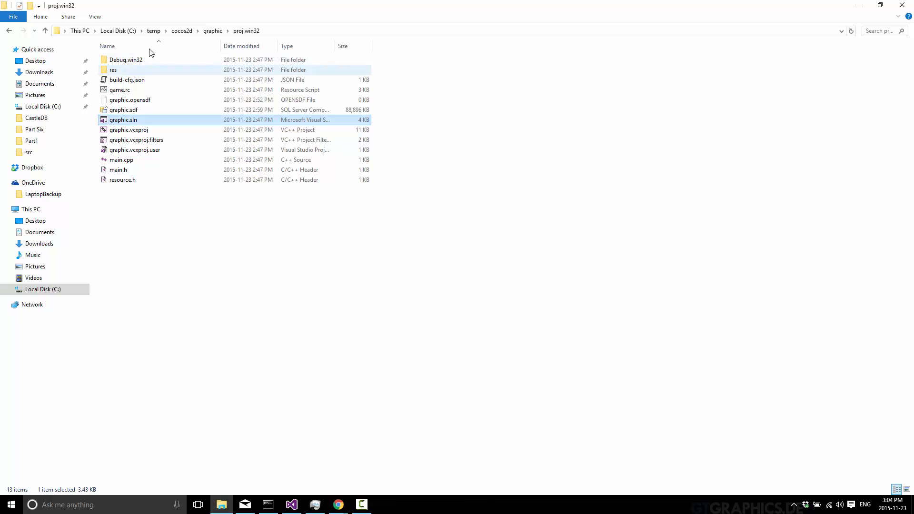
Step: Browse to the graphic project's Resources folder and check the tutorial for the image names
left_click(211, 30)
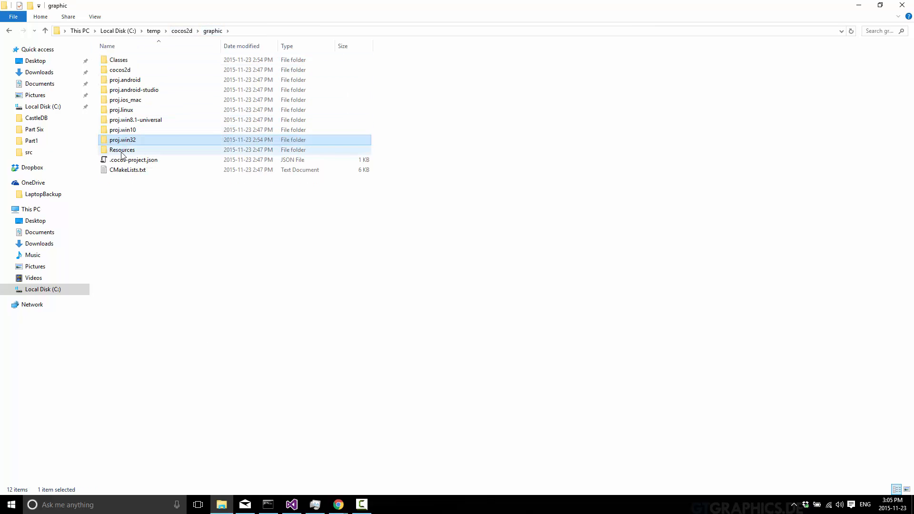
double_click(122, 150)
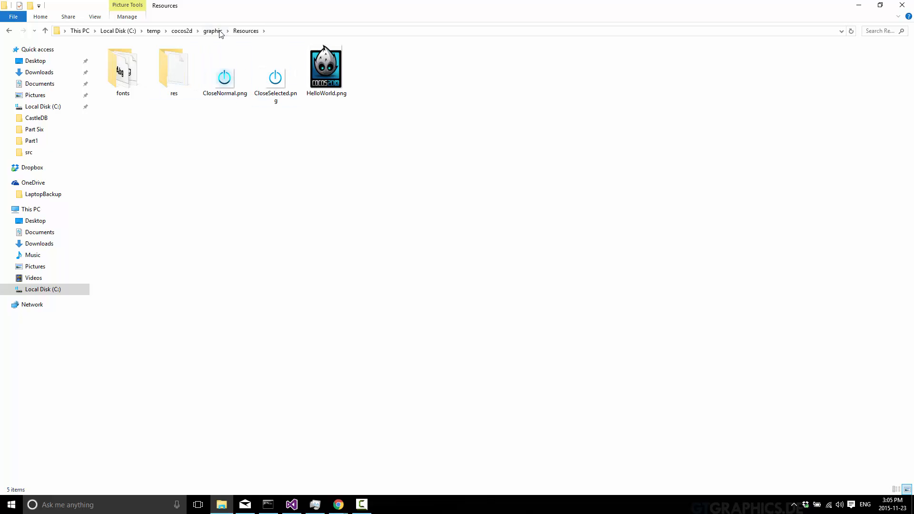
left_click(122, 70)
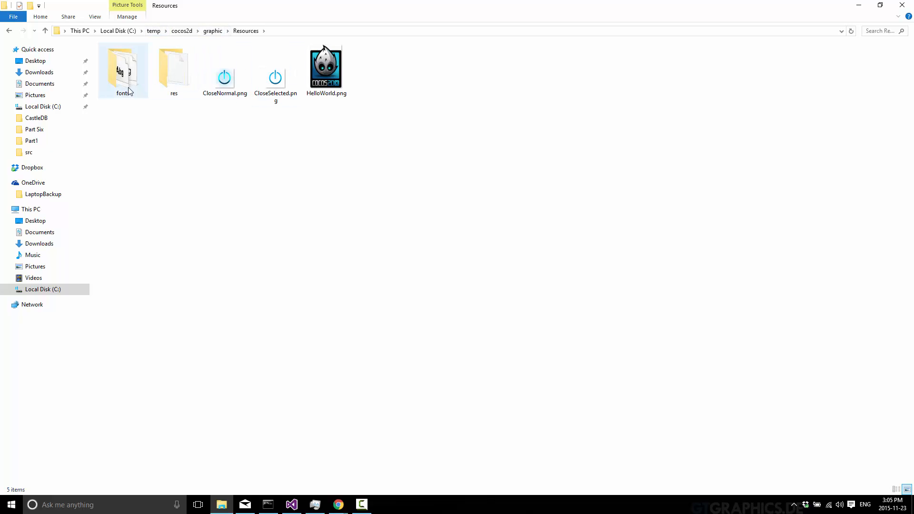
left_click(337, 505)
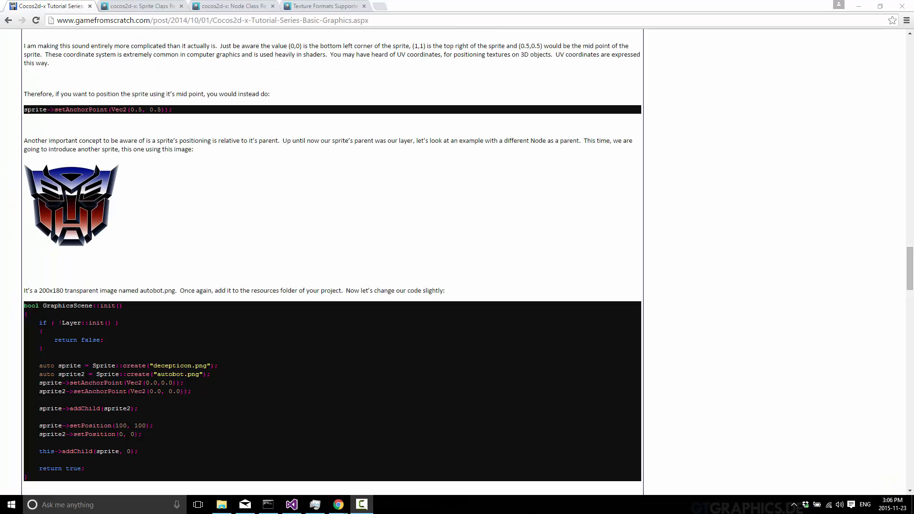
Step: Copy autobot.png and decepticon.png from Downloads into C:\temp\cocos2d\graphic\Resources
left_click(220, 505)
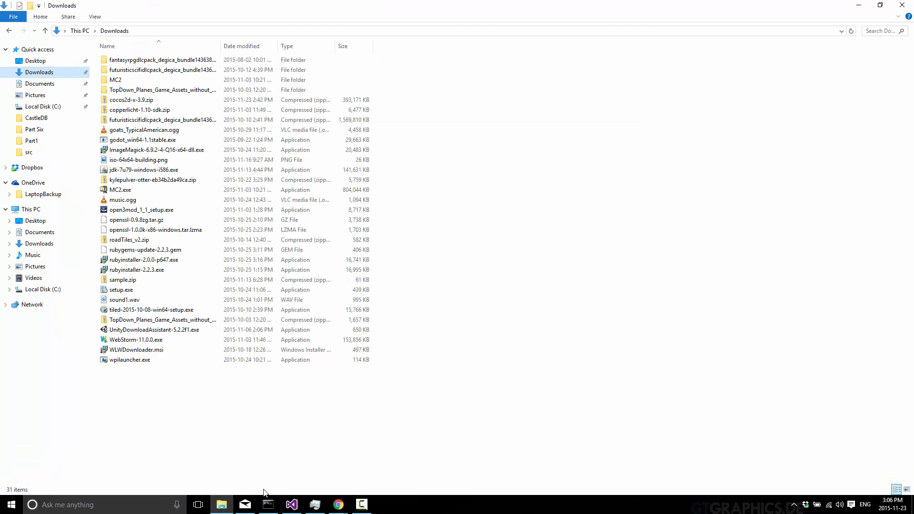
left_click(43, 107)
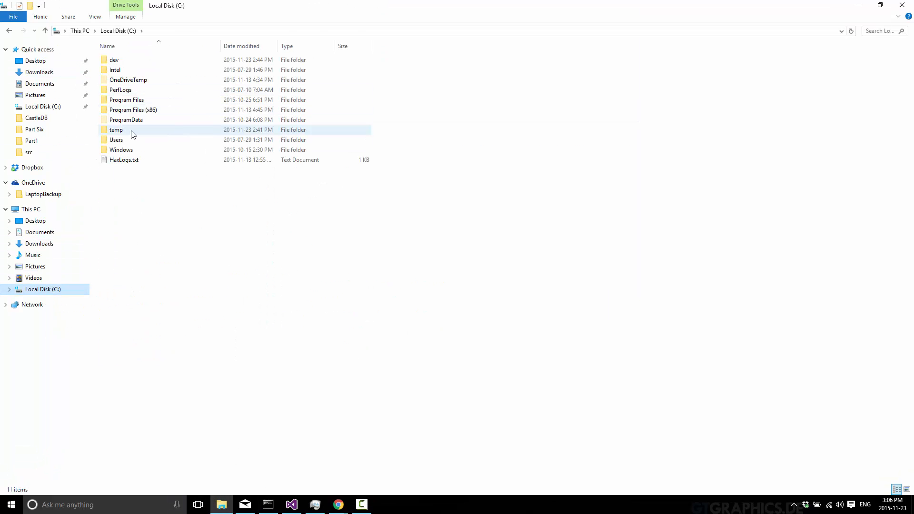
double_click(117, 129)
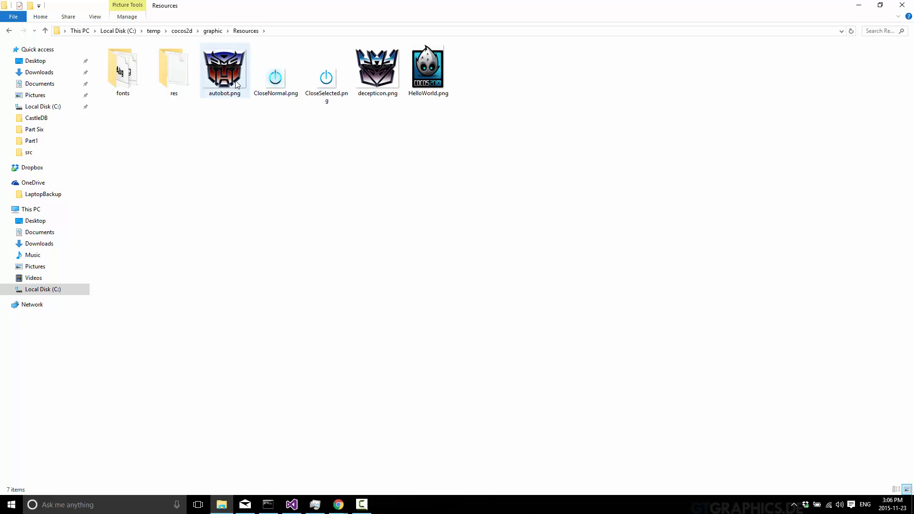
left_click(377, 67)
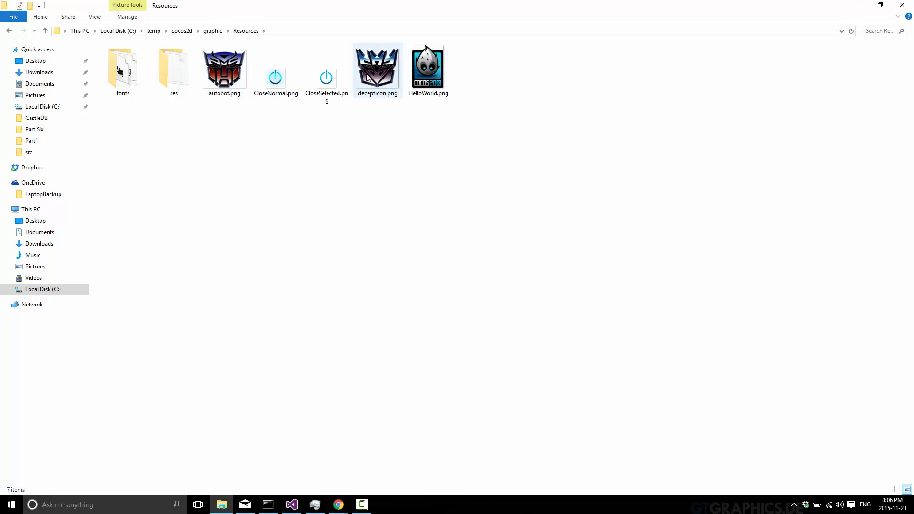
double_click(376, 69)
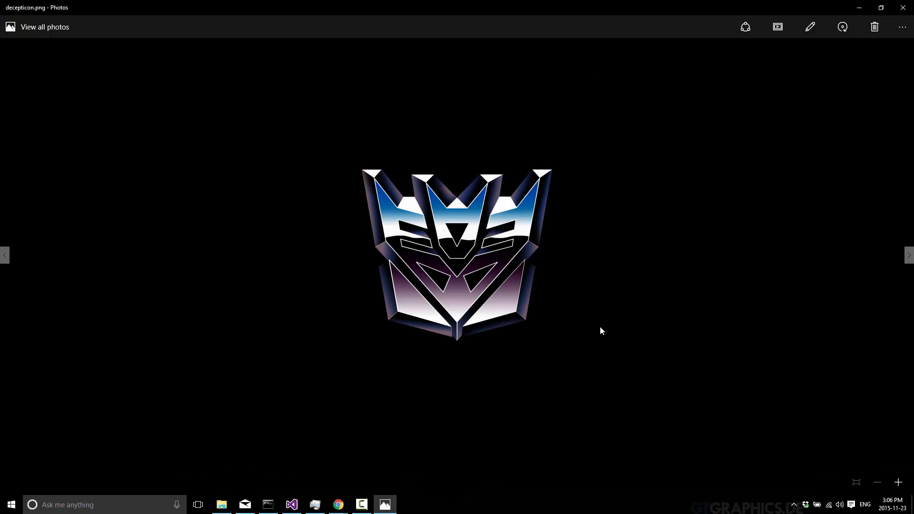
mouse_move(4, 255)
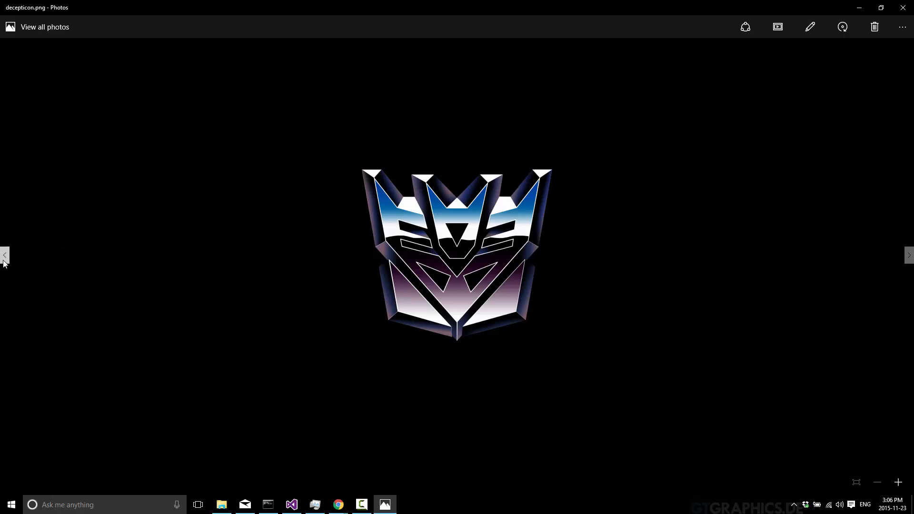
left_click(5, 255)
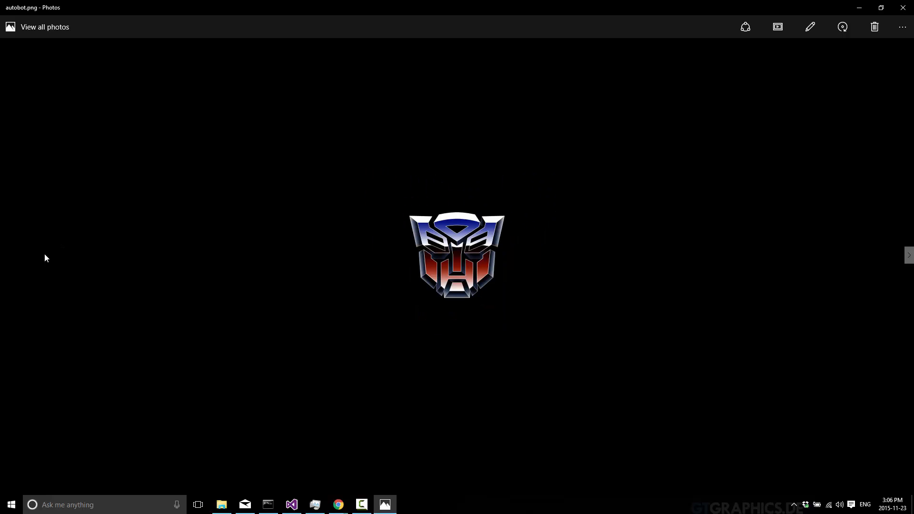
mouse_move(554, 236)
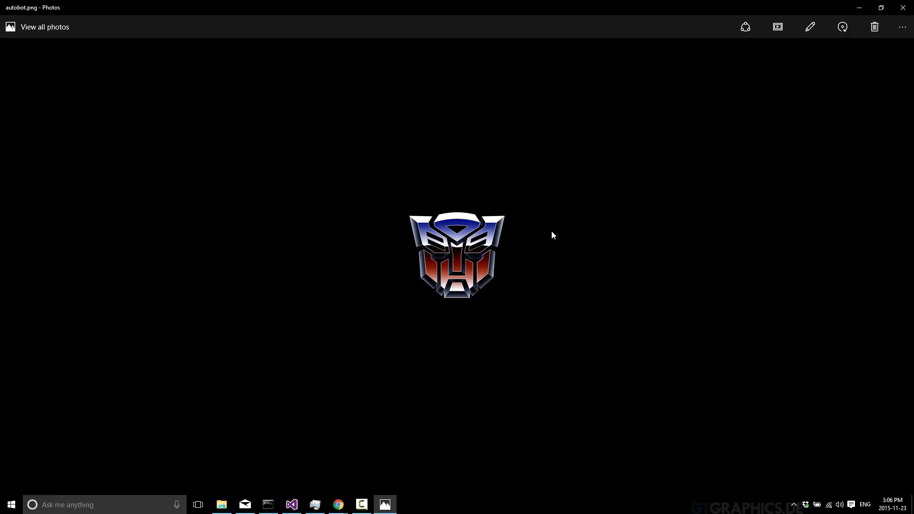
left_click(221, 504)
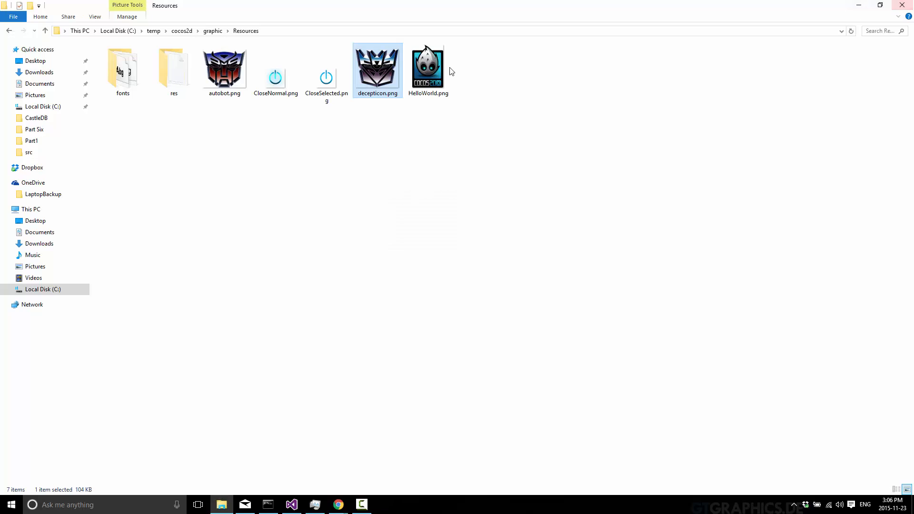
mouse_move(338, 504)
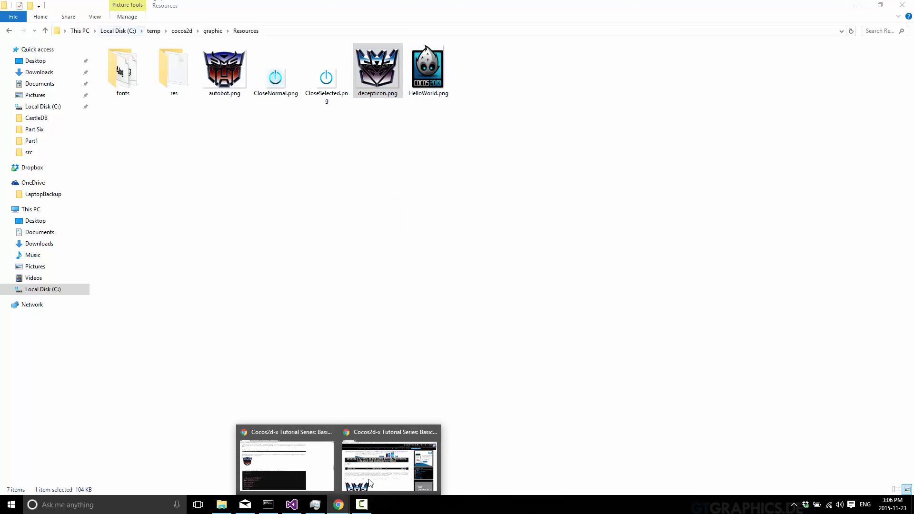
mouse_move(343, 499)
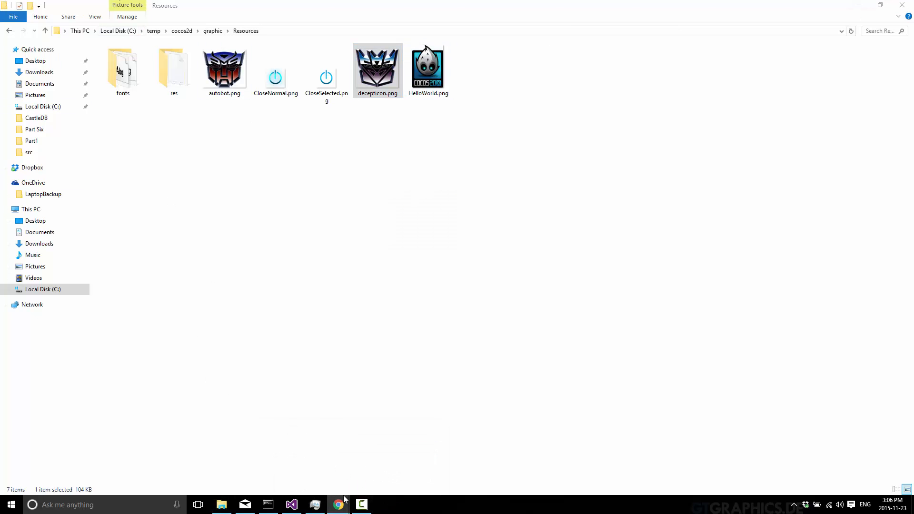
Step: Show the 'Texture Formats Supported by Cocos2d-x' wiki page in Chrome
left_click(337, 505)
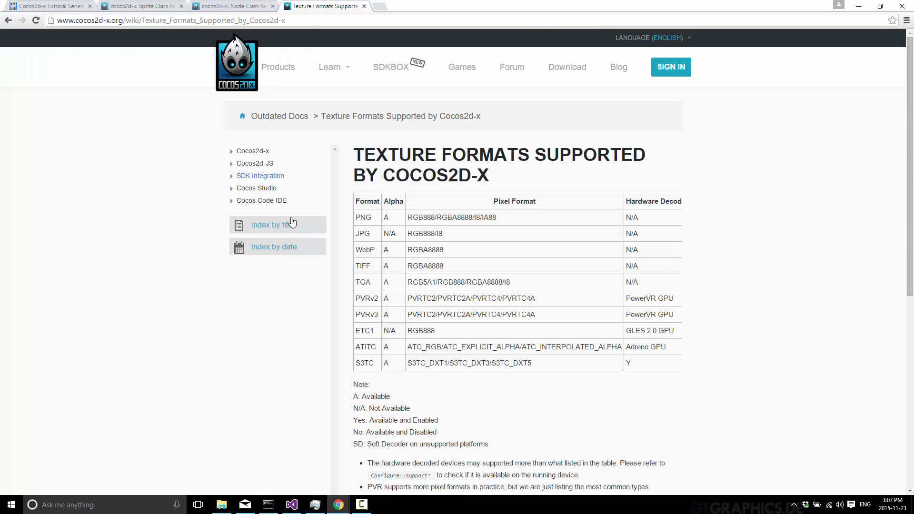
mouse_move(325, 238)
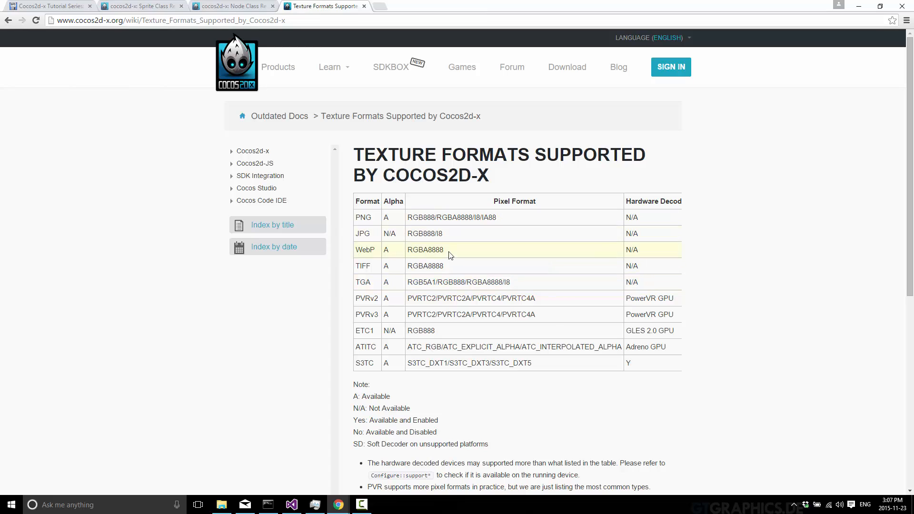
mouse_move(483, 233)
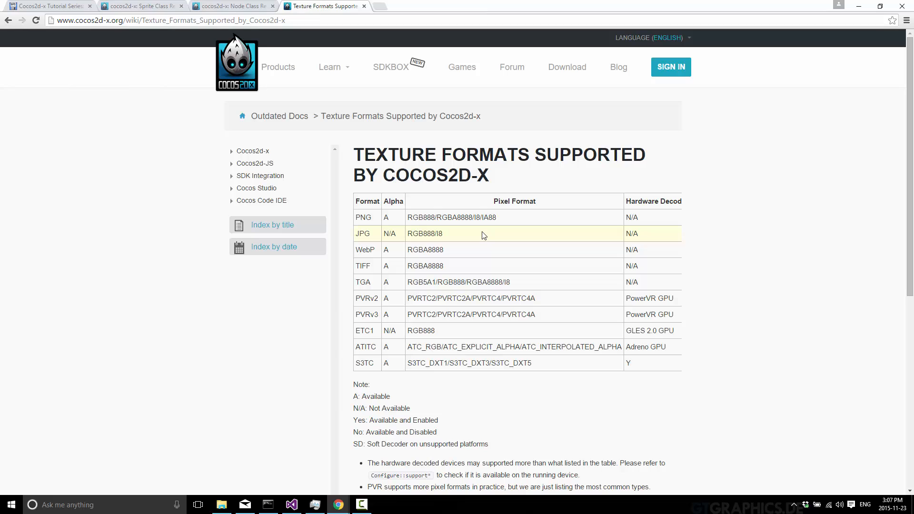
mouse_move(374, 362)
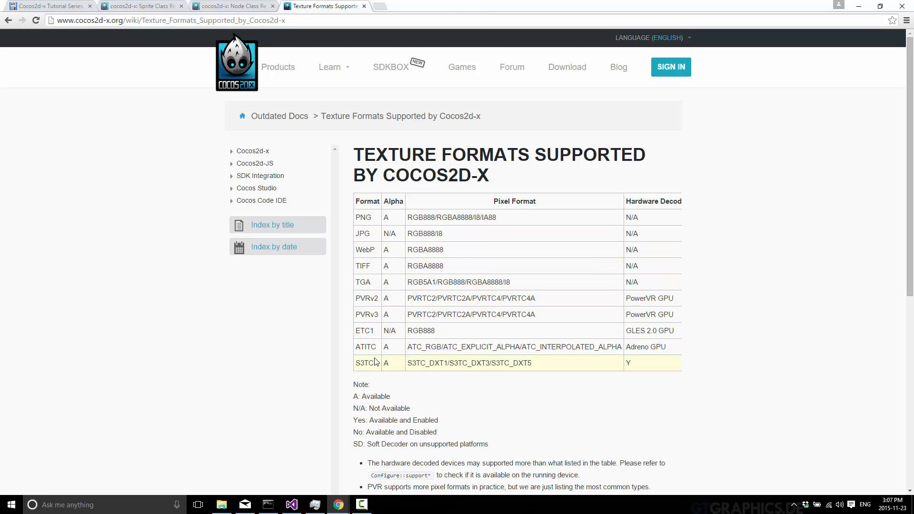
mouse_move(376, 356)
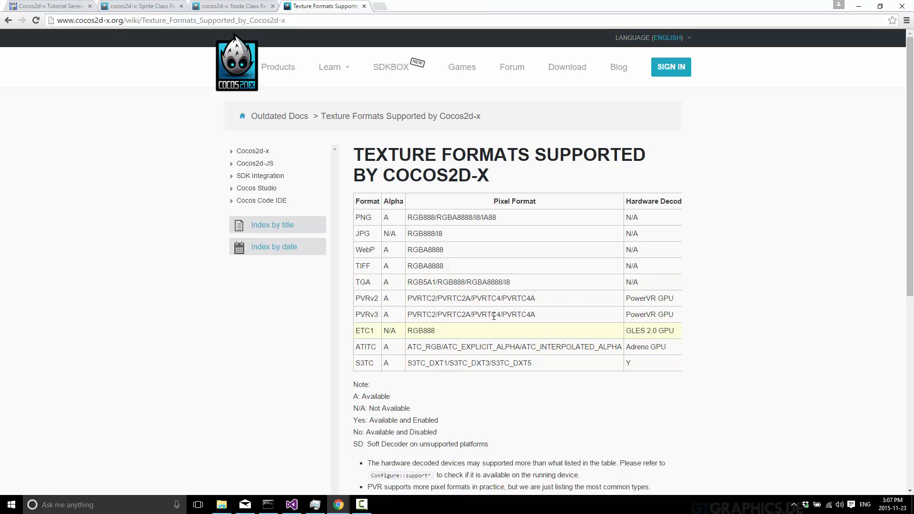
mouse_move(639, 332)
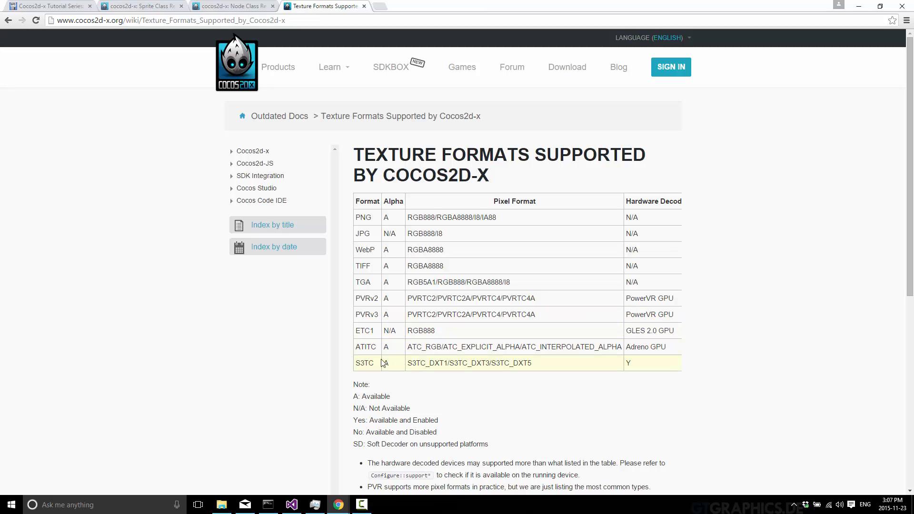
mouse_move(419, 346)
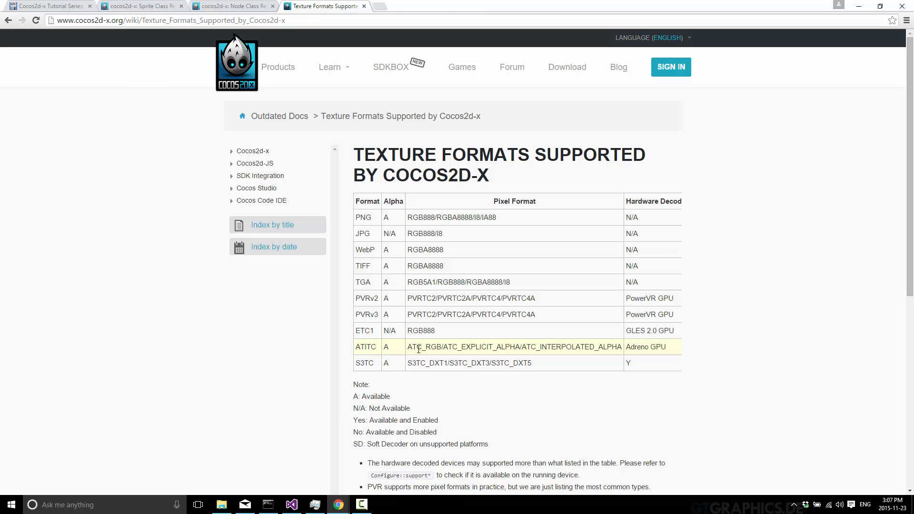
mouse_move(520, 233)
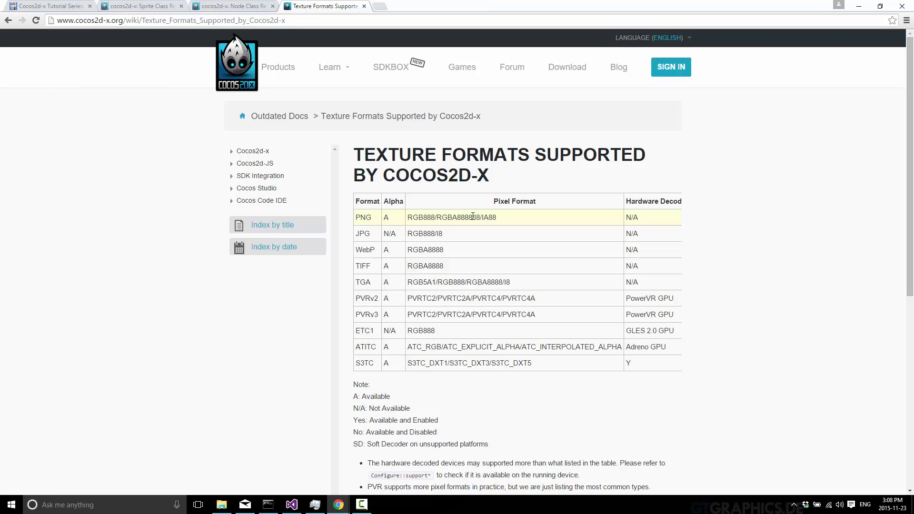
mouse_move(361, 33)
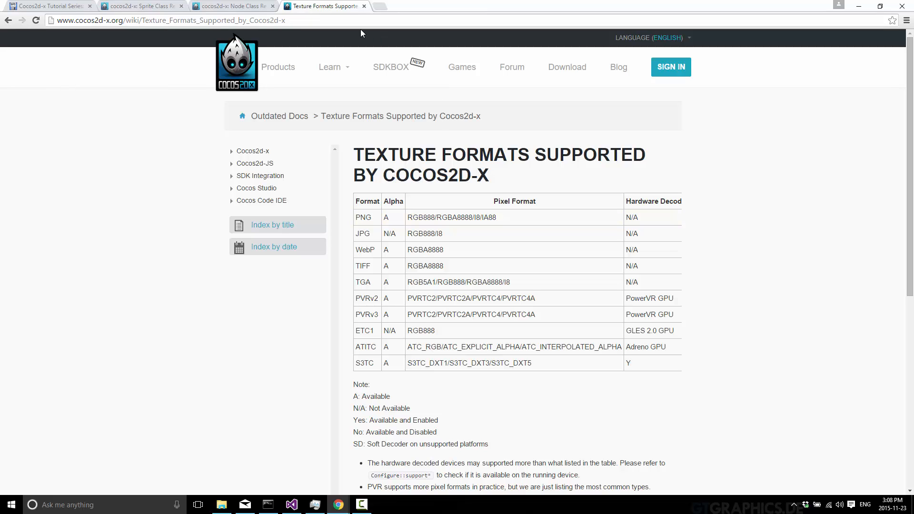
mouse_move(361, 4)
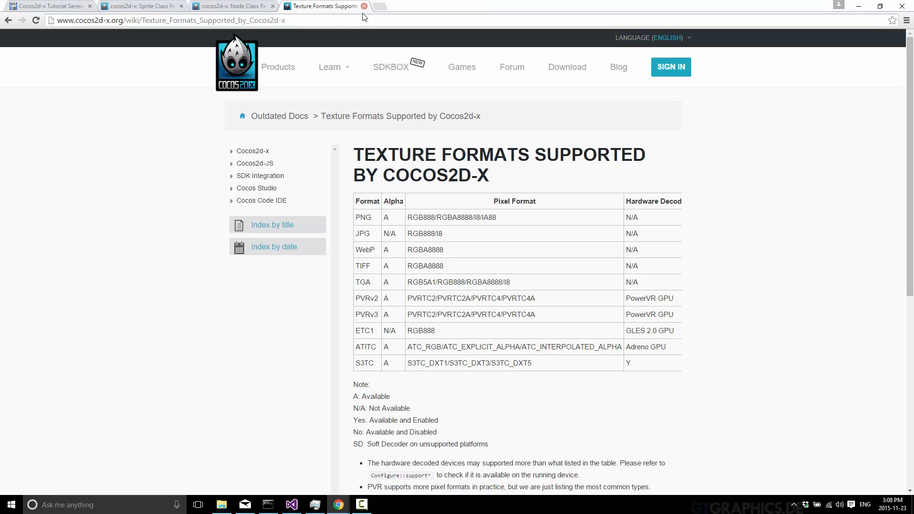
mouse_move(383, 395)
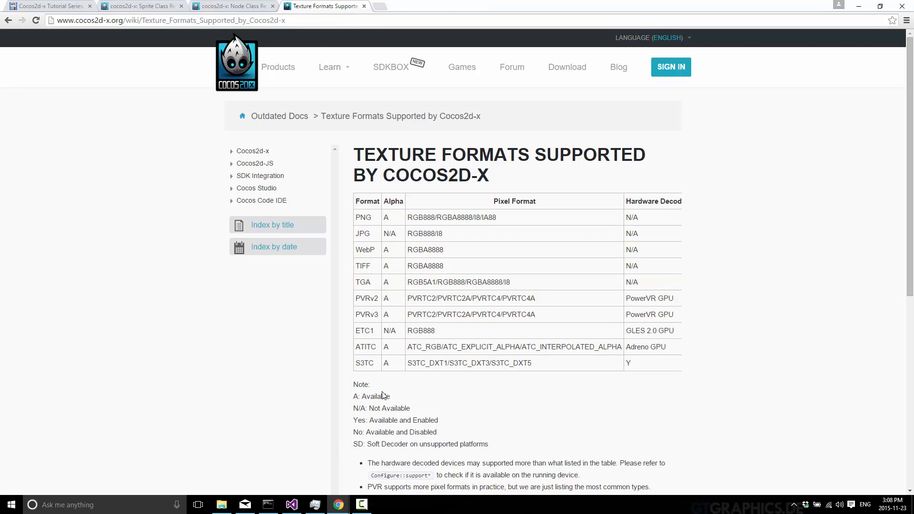
mouse_move(291, 504)
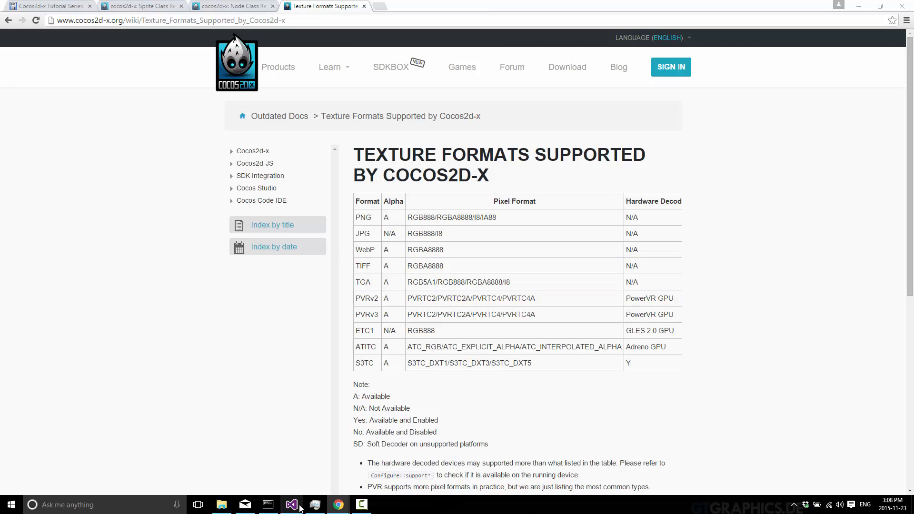
Step: Start a line 'auto sprite = Sprite::' in HelloWorld::init() above return true
left_click(290, 504)
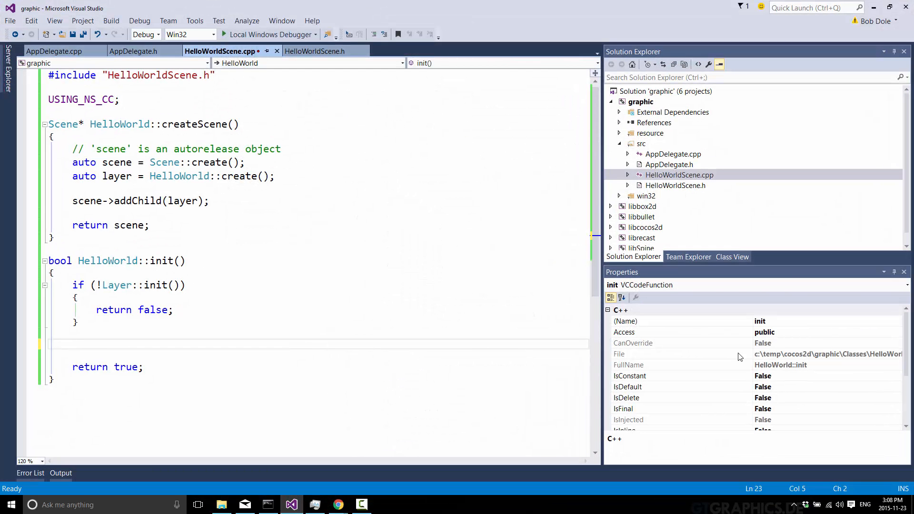
mouse_move(558, 267)
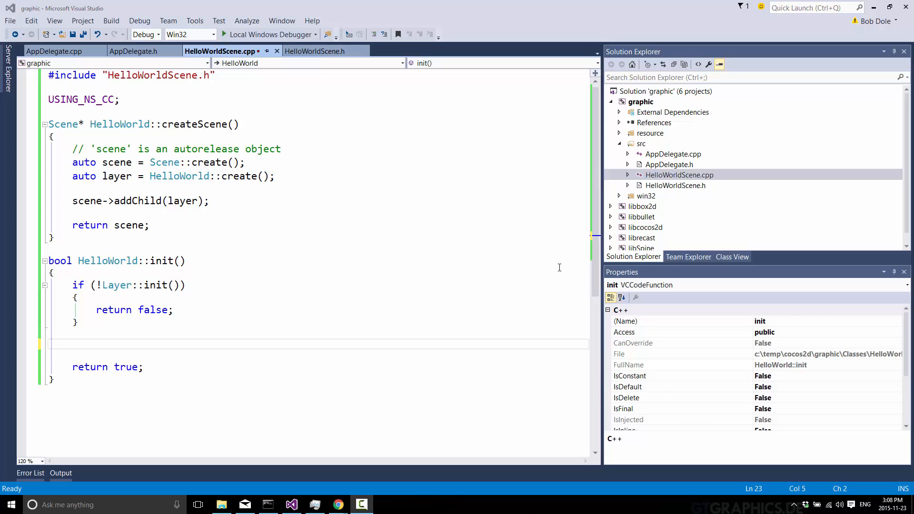
mouse_move(447, 237)
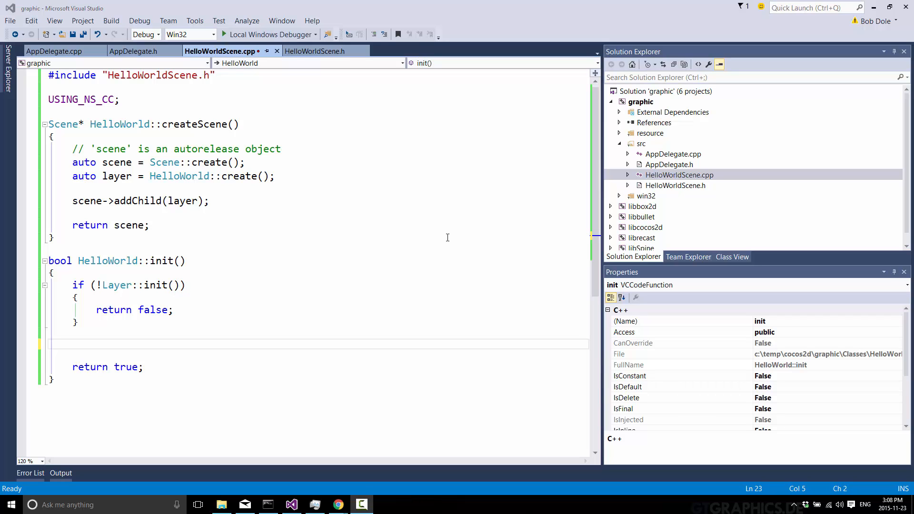
mouse_move(75, 281)
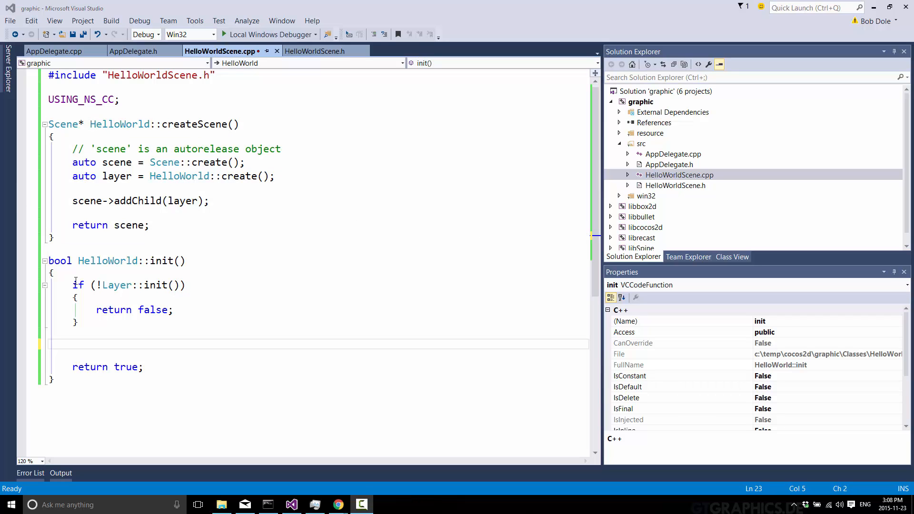
type("auto")
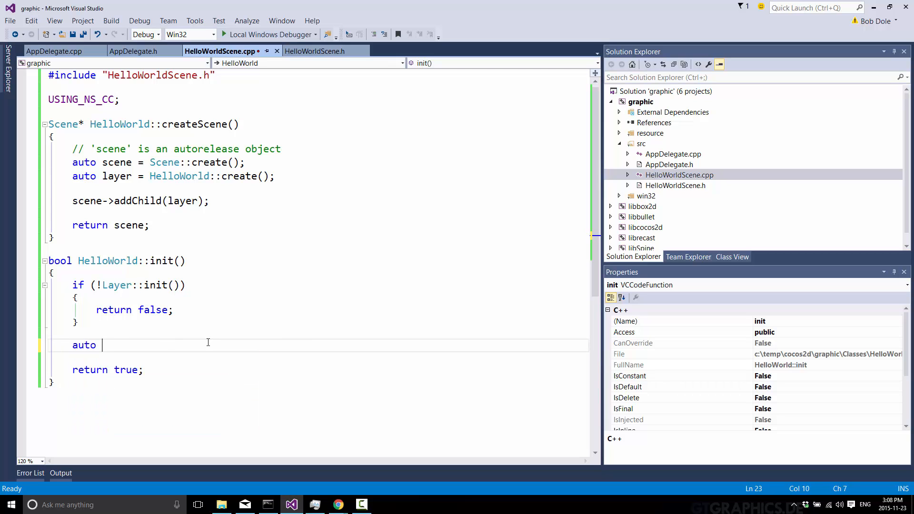
type("sprite =")
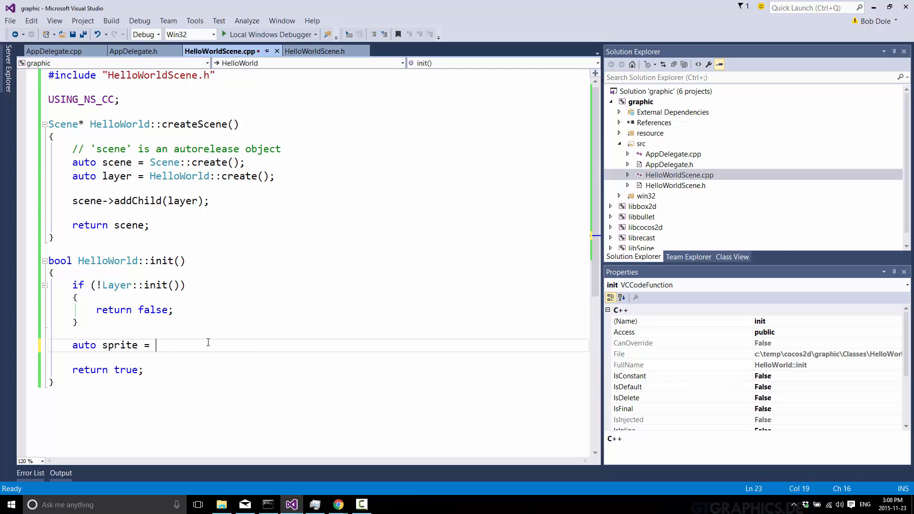
type("Sprite::")
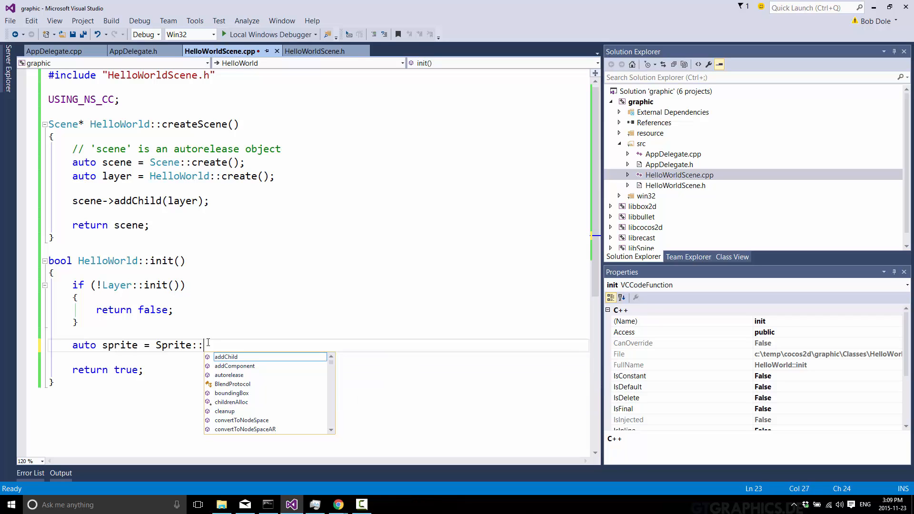
Step: Create the sprite from "deception.png" and set its position to (0, 0)
type("create(\"")
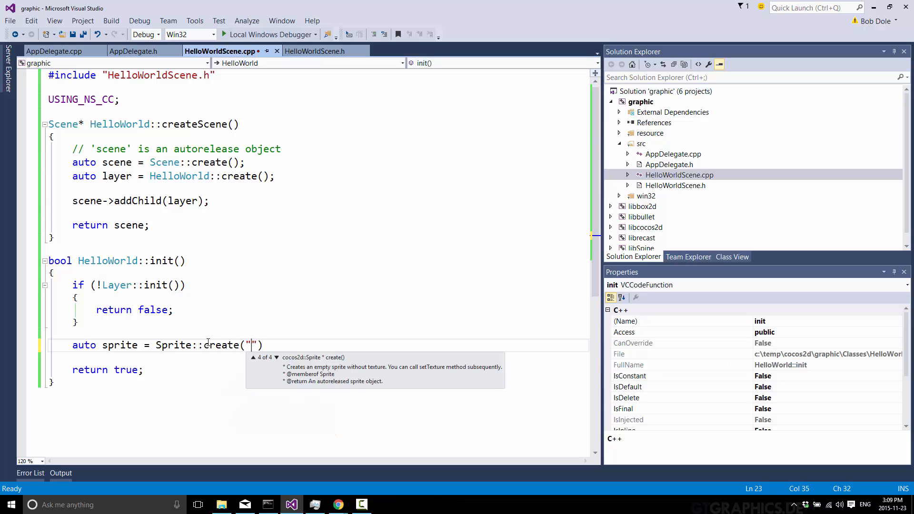
type("deception.png")
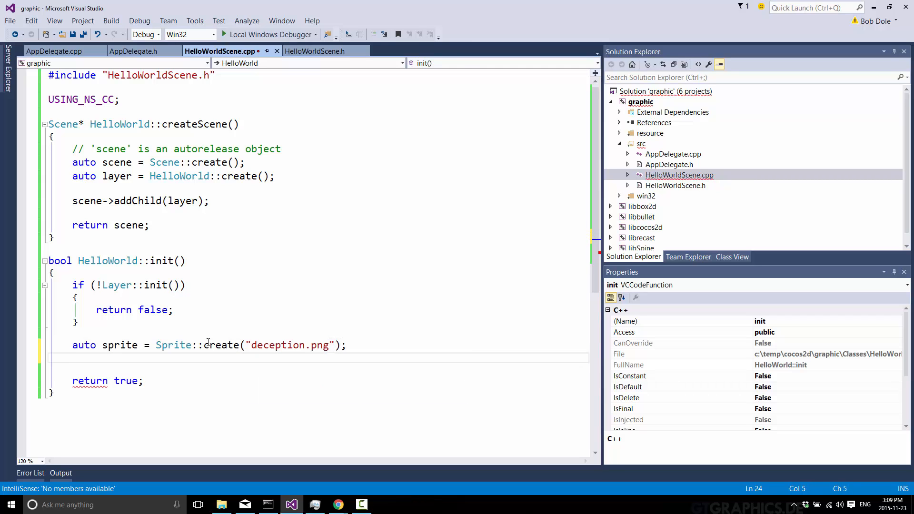
type("sprite->setPosition(")
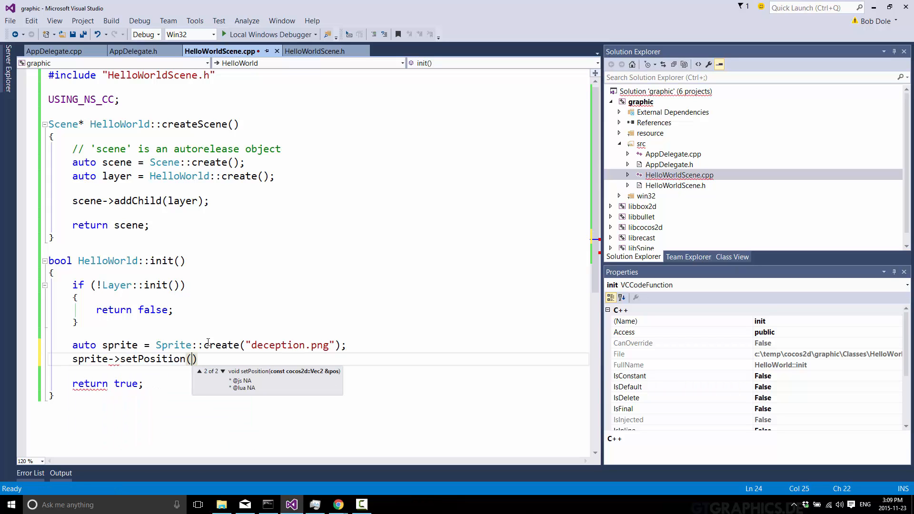
type("0,0")
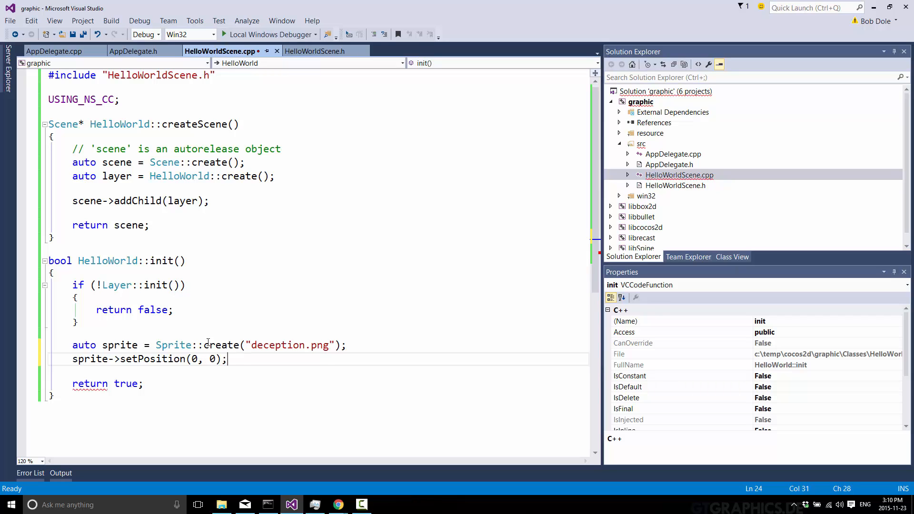
Step: Add the sprite to the scene with this->addChild(sprite)
key("Return")
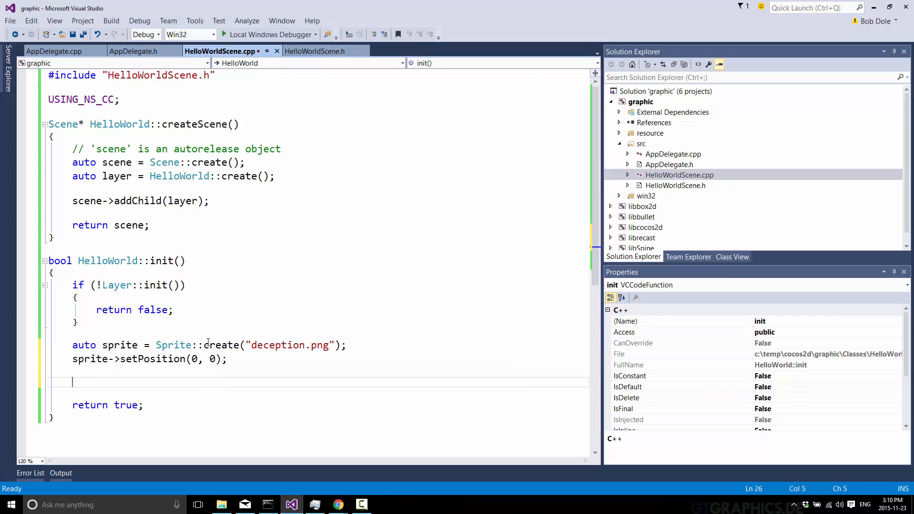
type("this->add")
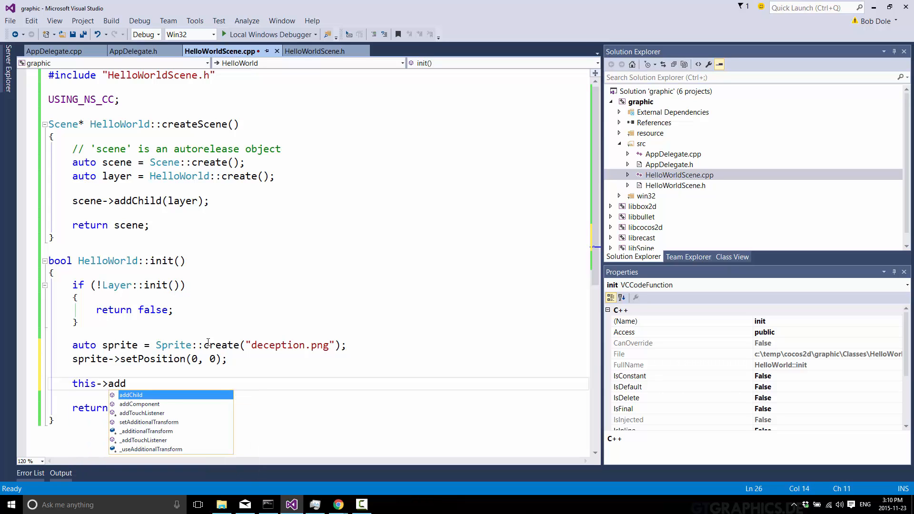
type("Child(spri")
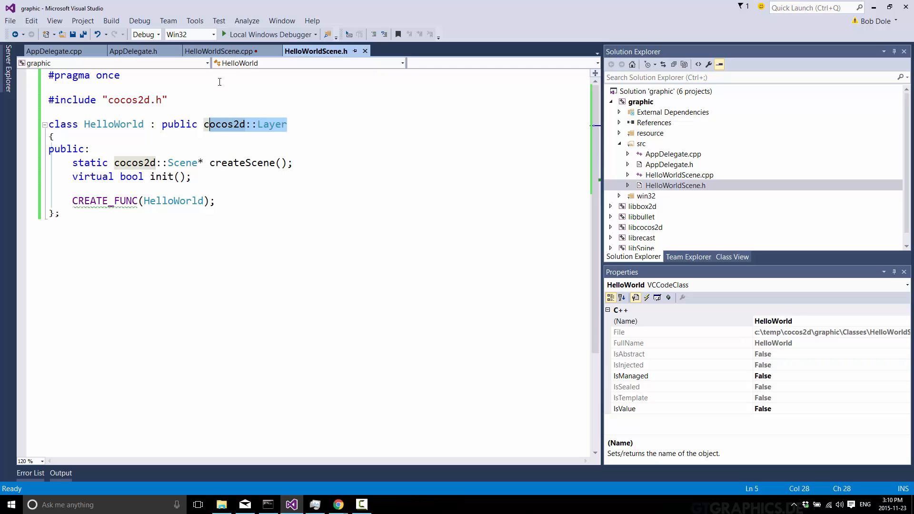
Step: Build and launch the game with Local Windows Debugger, hitting an access violation
left_click(220, 52)
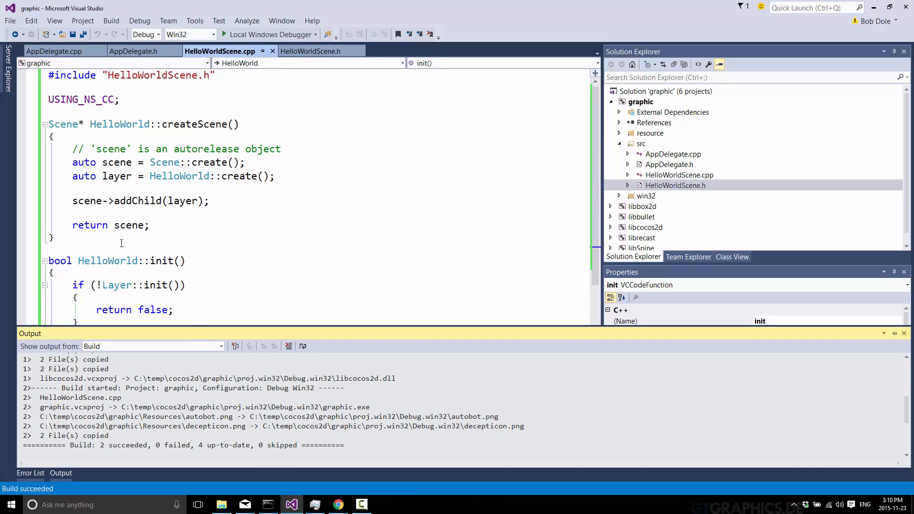
mouse_move(268, 34)
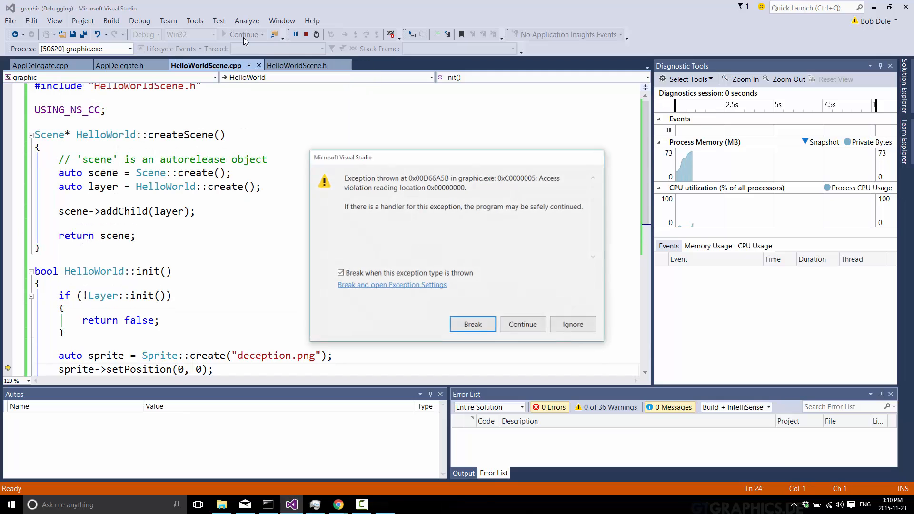
Step: Break at the exception, correct the file name to decepticon.png, stop debugging and relaunch
left_click(473, 324)
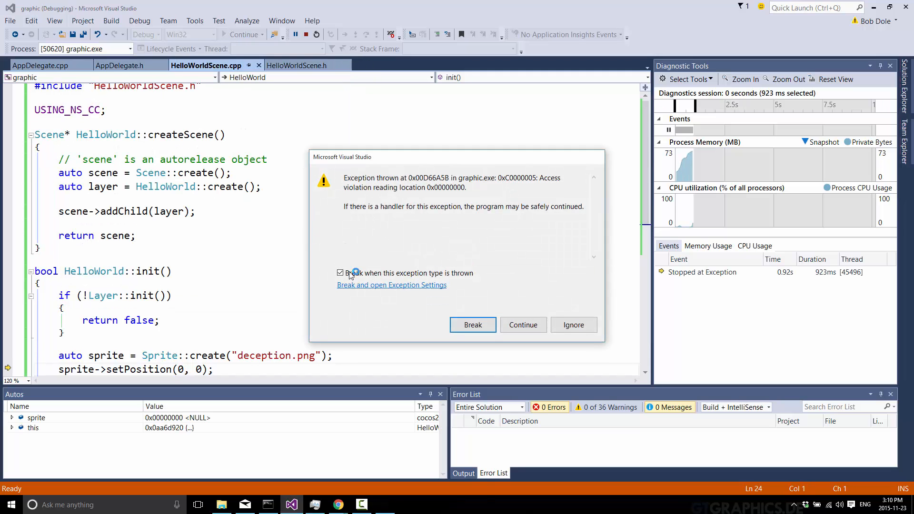
left_click(472, 324)
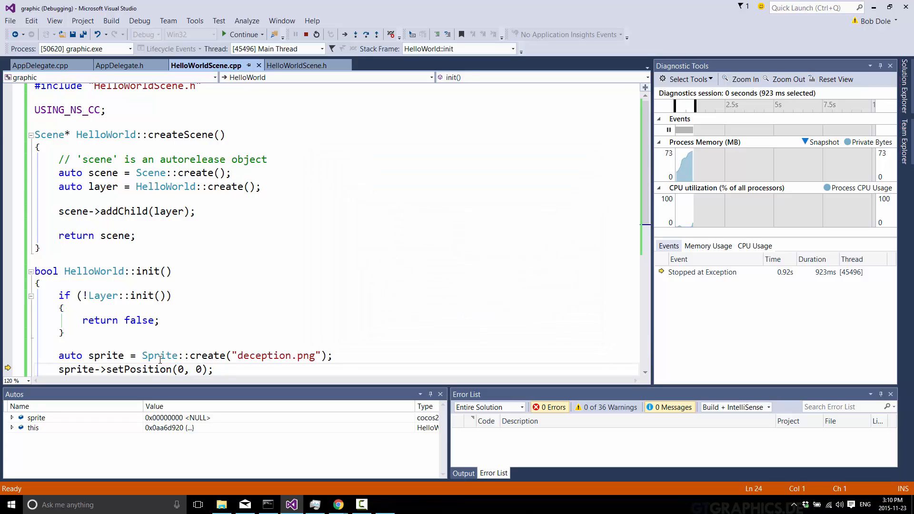
mouse_move(274, 355)
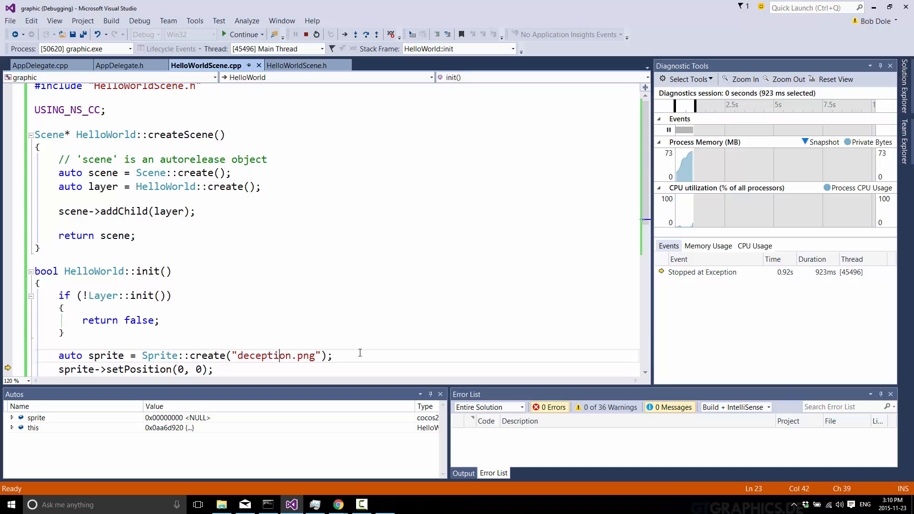
type("i")
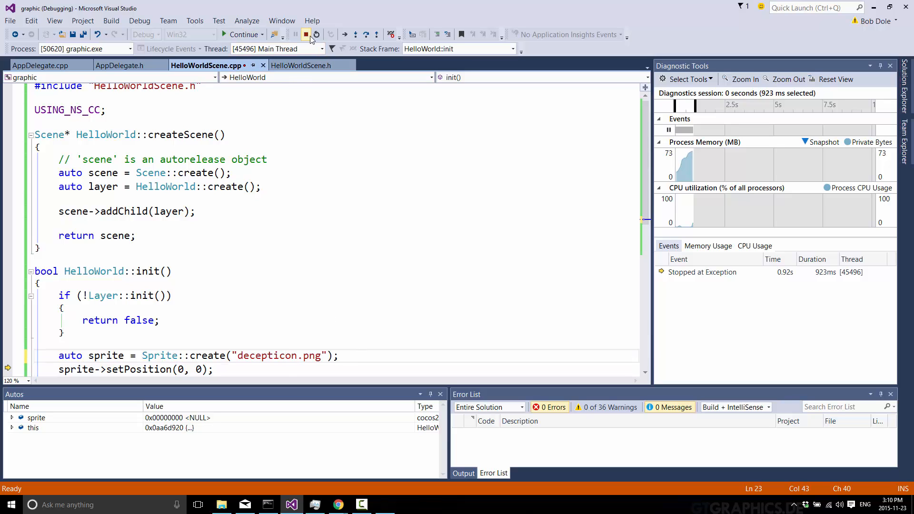
left_click(306, 35)
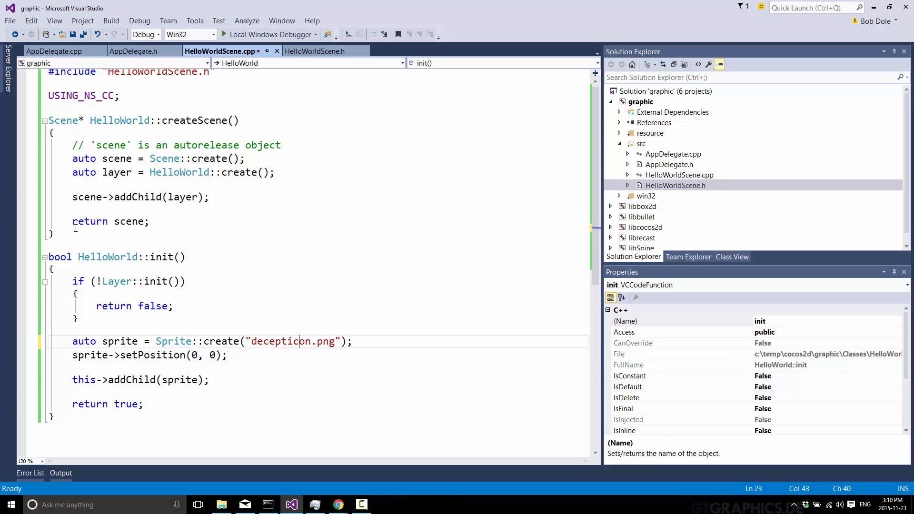
mouse_move(120, 340)
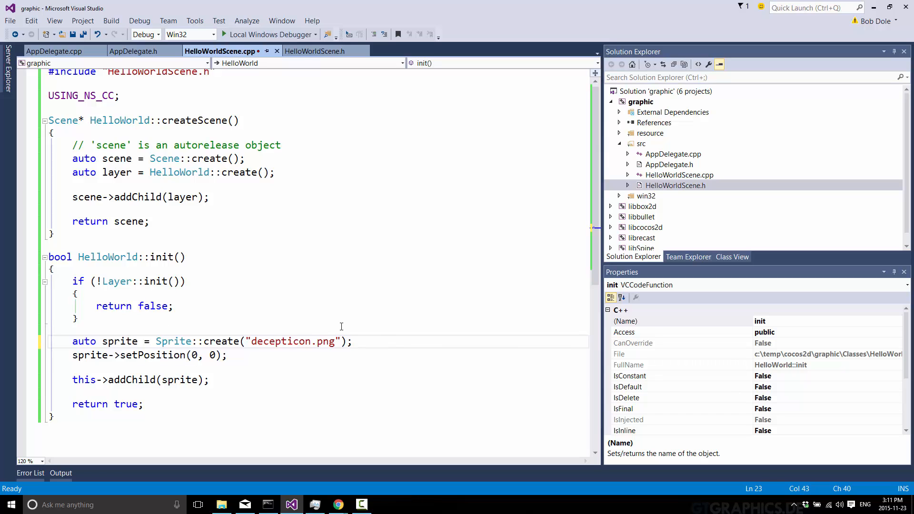
left_click(268, 34)
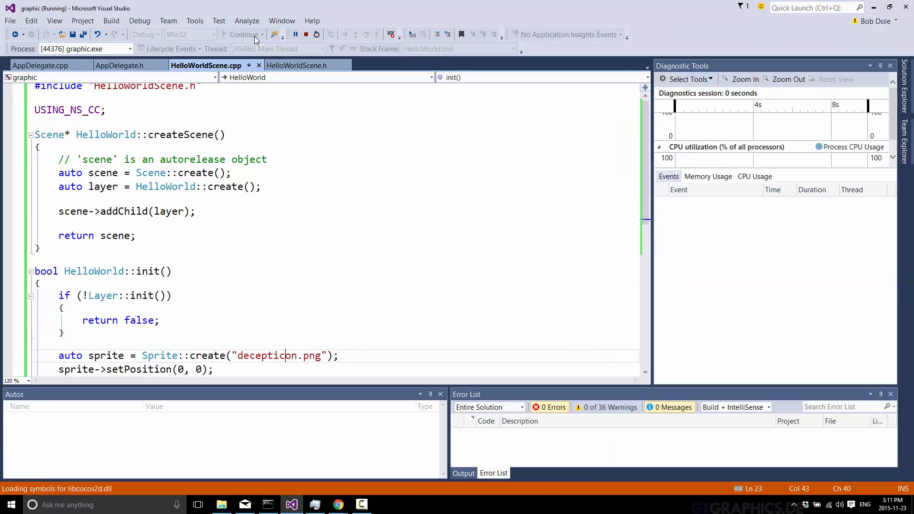
Step: Let the game window appear showing the Decepticon emblem at the bottom-left corner
left_click(243, 34)
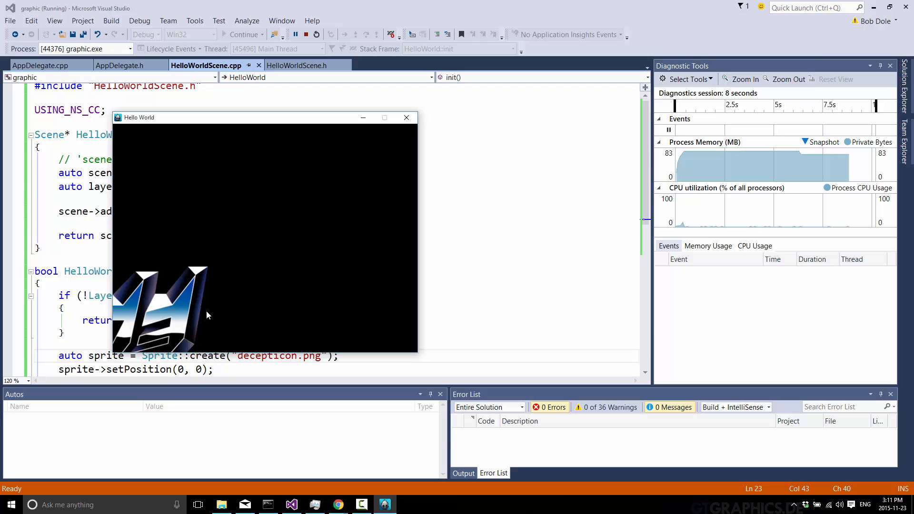
mouse_move(216, 468)
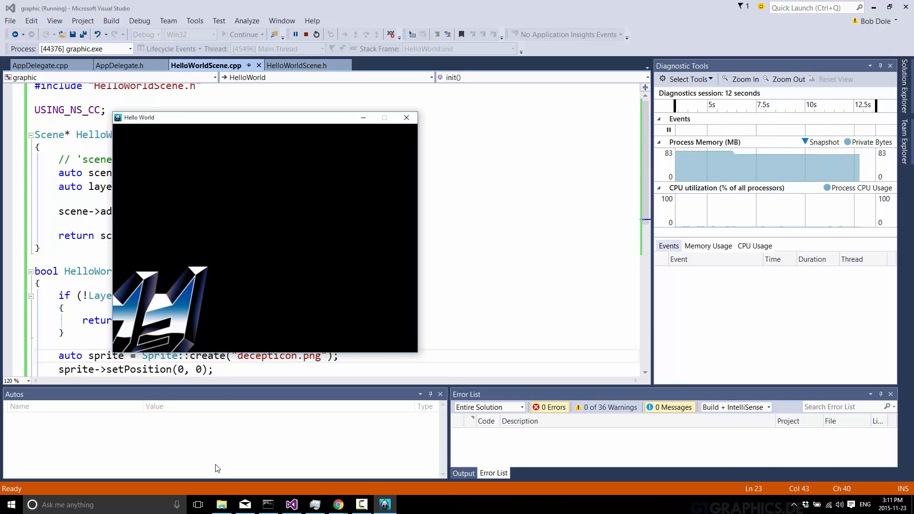
Step: View decepticon.png from the Resources folder full-size in Photos
left_click(221, 504)
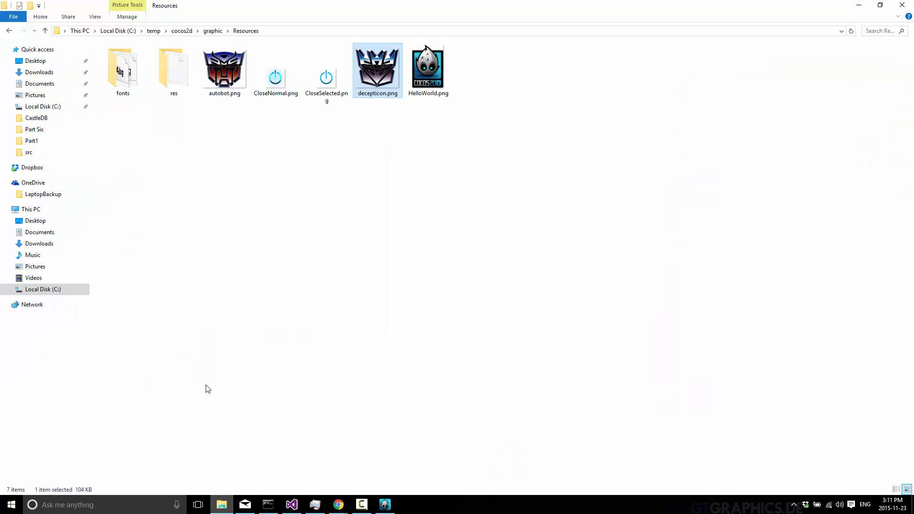
double_click(376, 68)
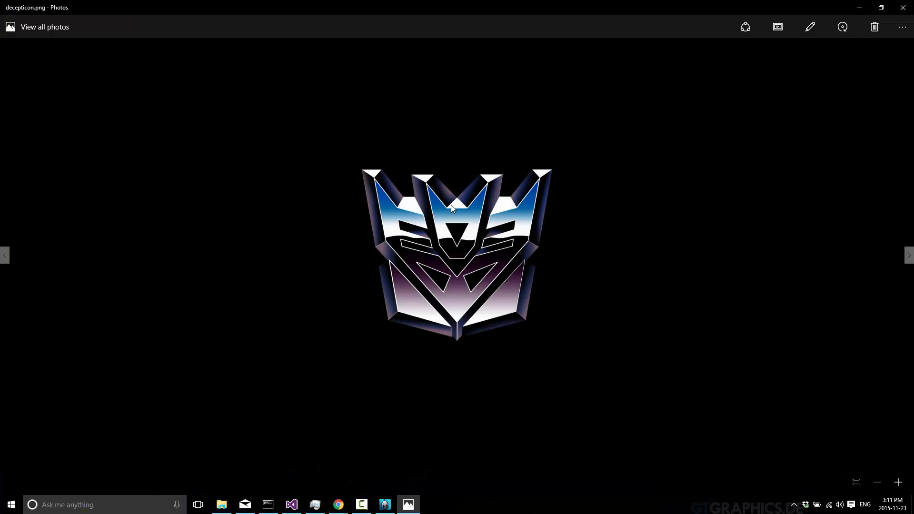
mouse_move(465, 266)
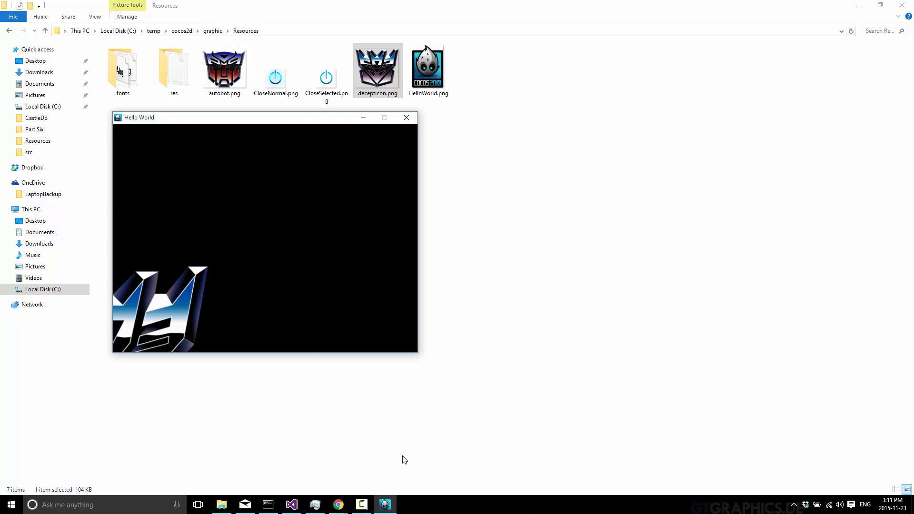
mouse_move(112, 355)
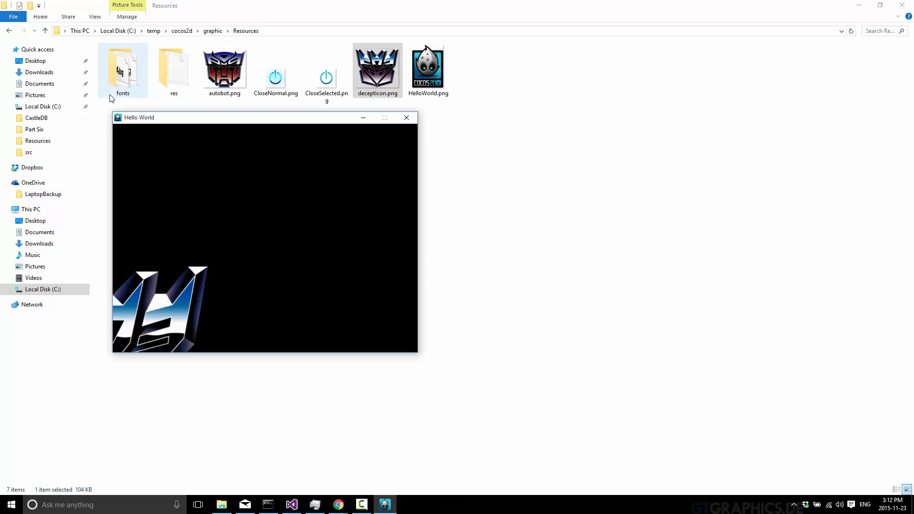
mouse_move(110, 103)
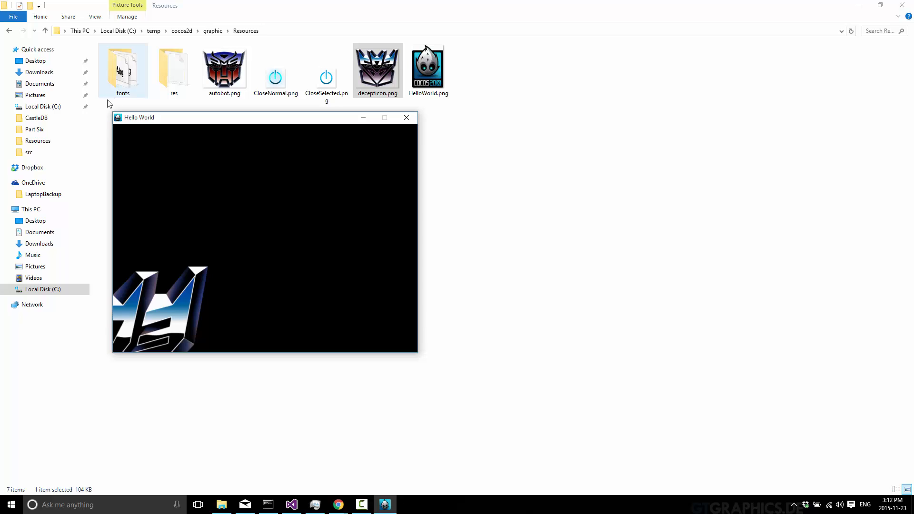
mouse_move(251, 209)
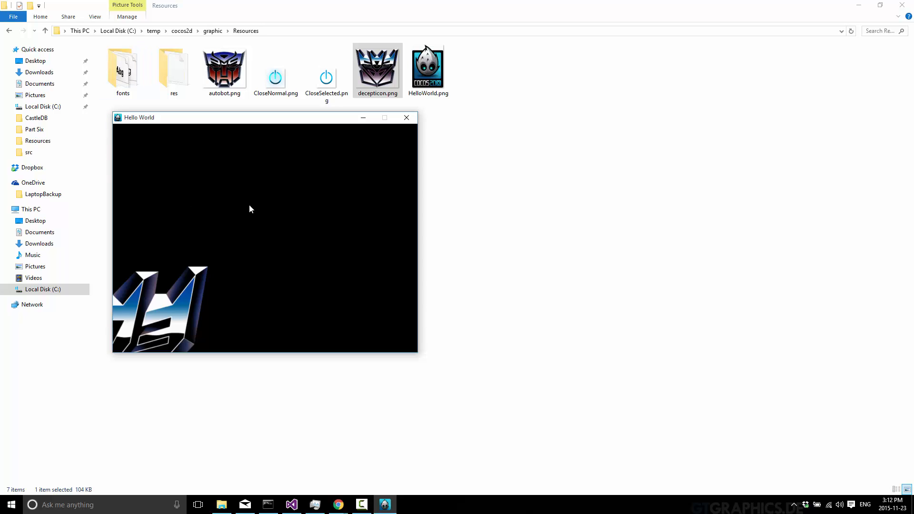
mouse_move(150, 152)
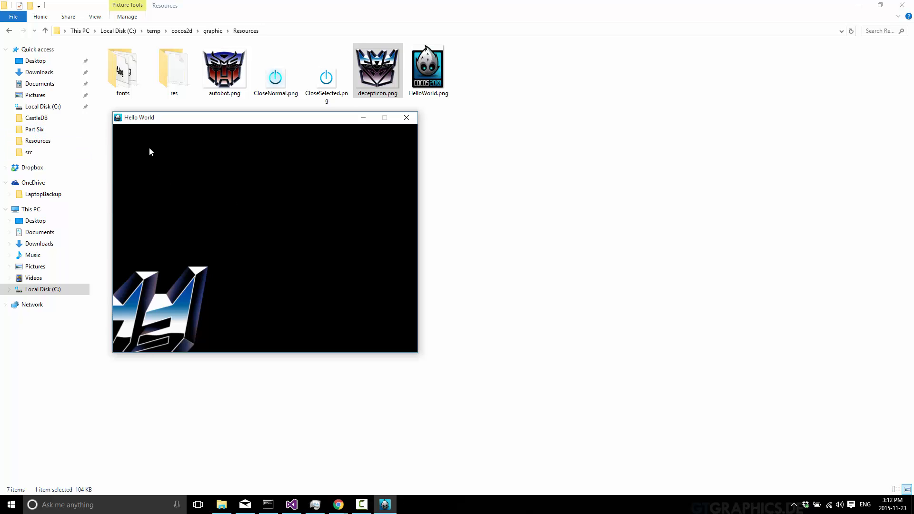
mouse_move(196, 154)
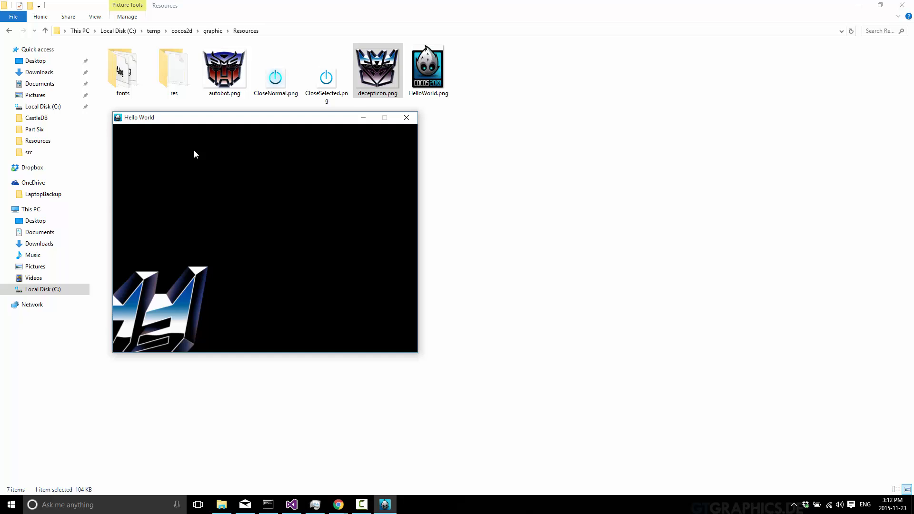
mouse_move(257, 292)
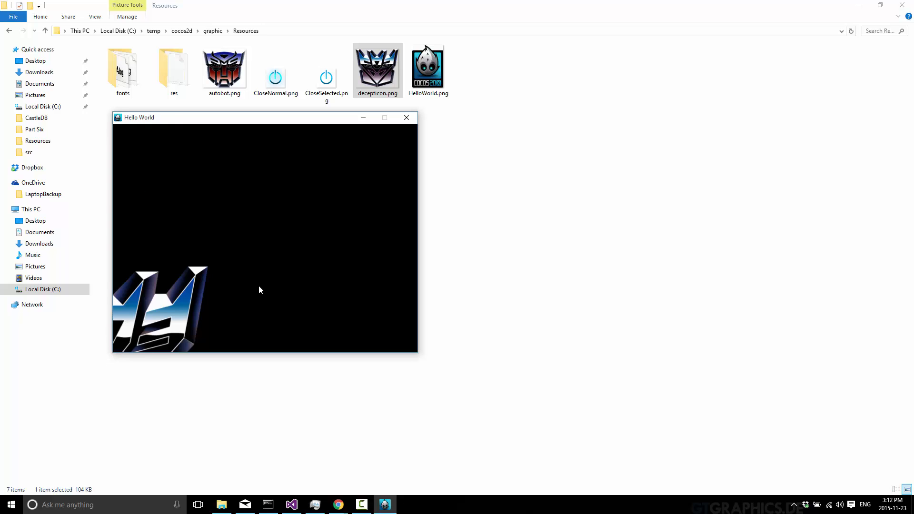
mouse_move(126, 345)
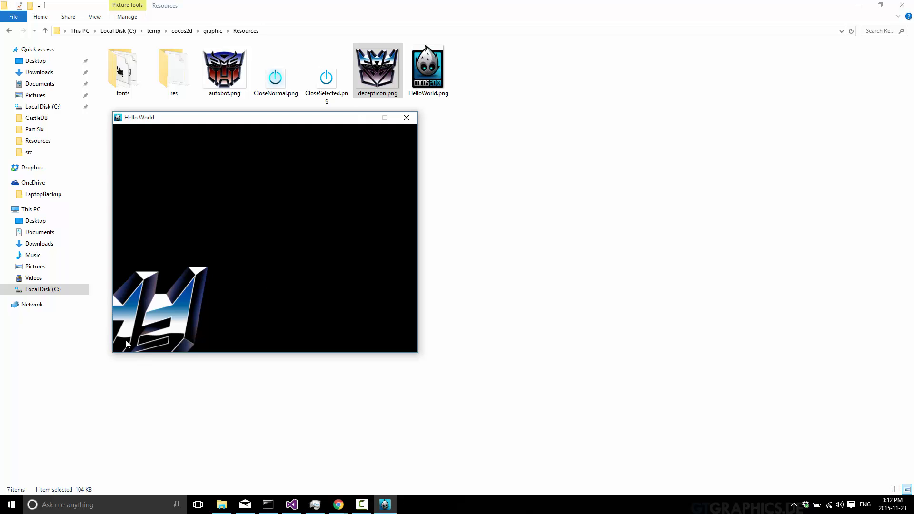
mouse_move(519, 323)
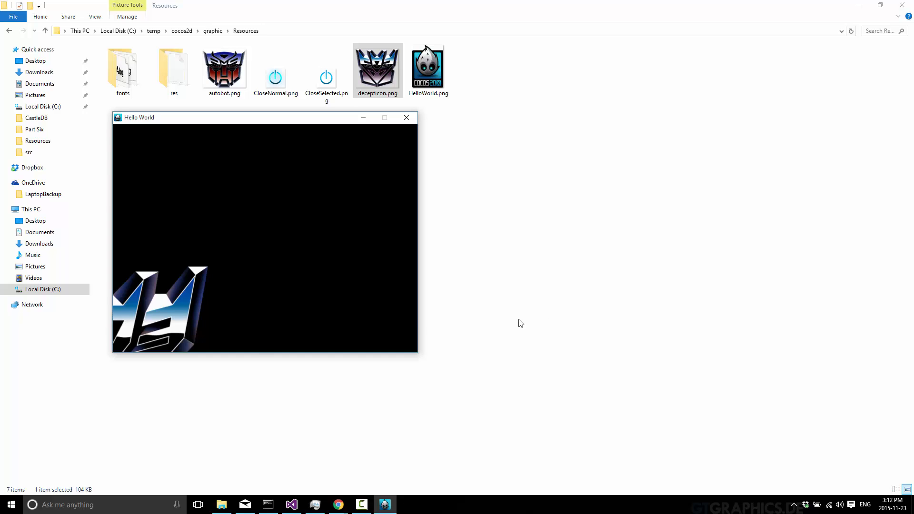
mouse_move(116, 346)
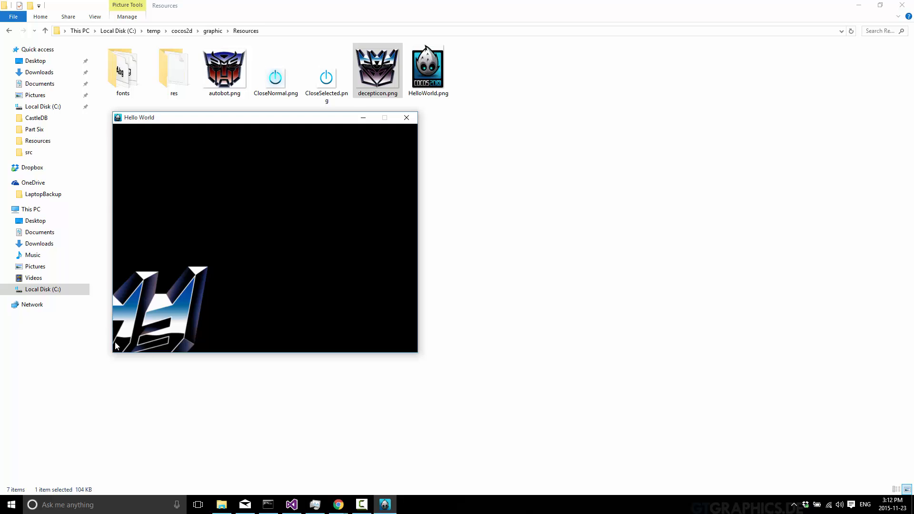
mouse_move(408, 120)
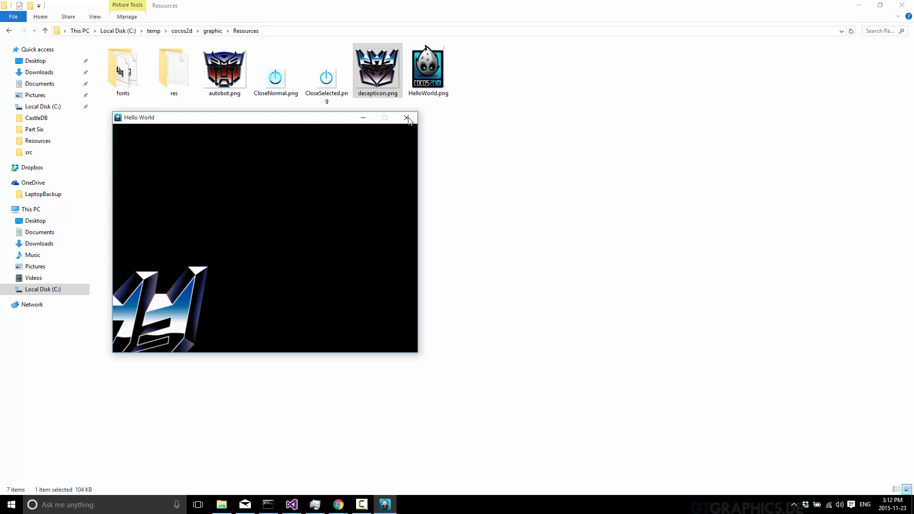
Step: Close the game, then add sprite->setAnchorPoint(Vec2(0.0, 0.0)); after the setPosition line
left_click(406, 117)
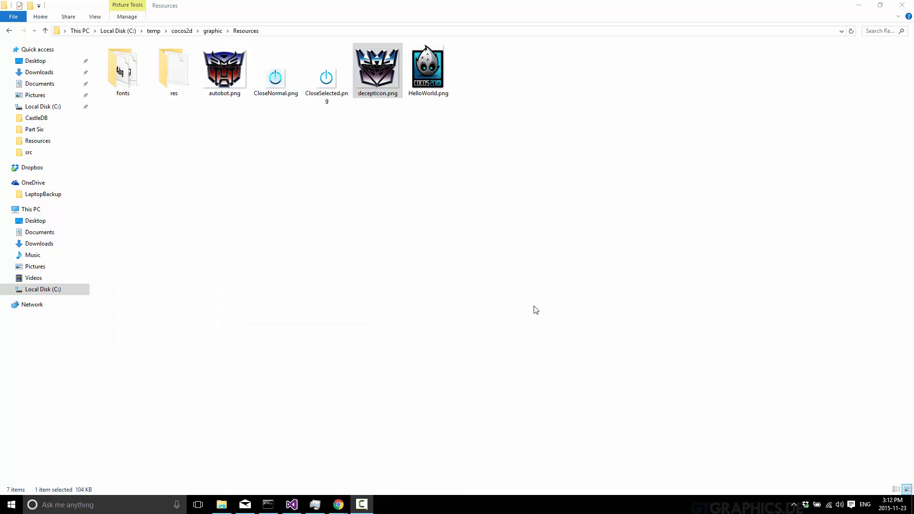
left_click(291, 504)
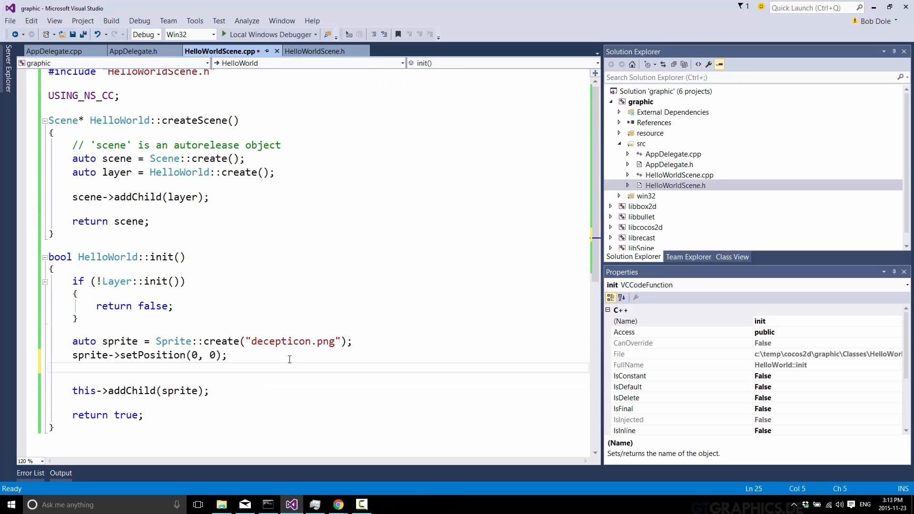
type("sprite-")
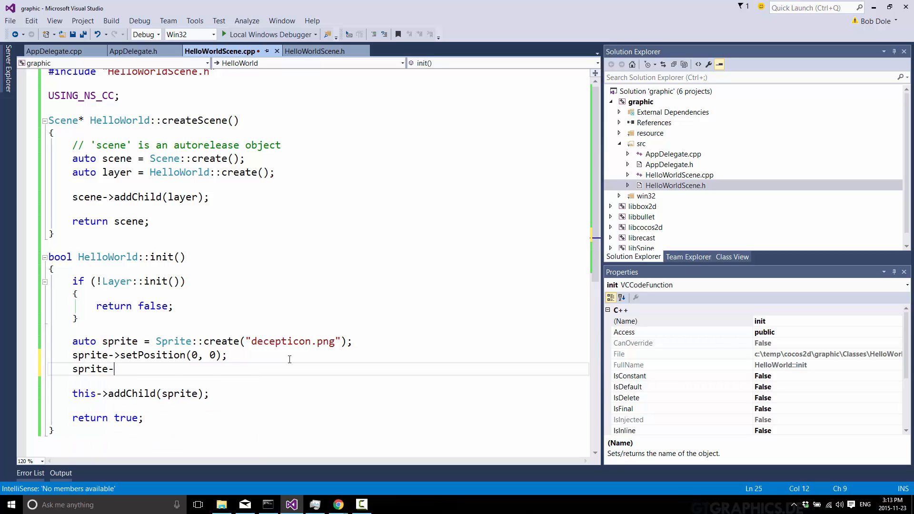
type("setAnchorPoint(0.")
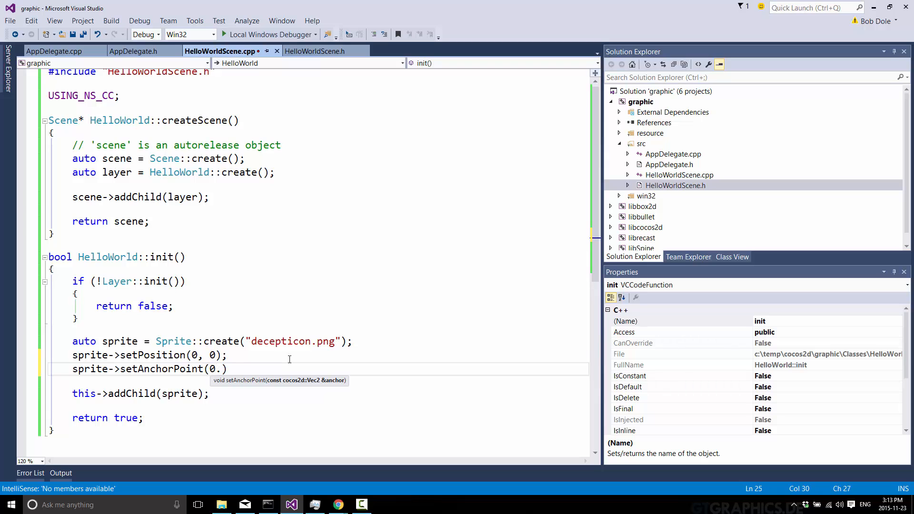
type("0,0.")
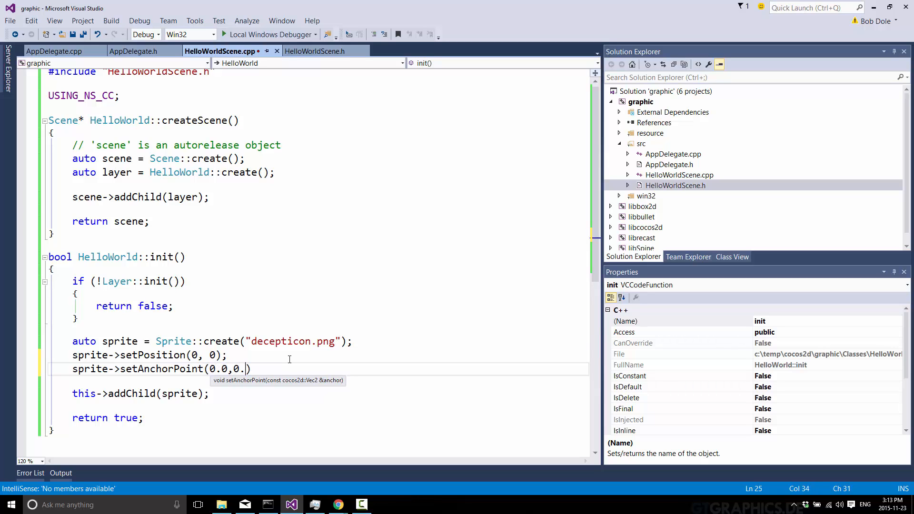
type("0")
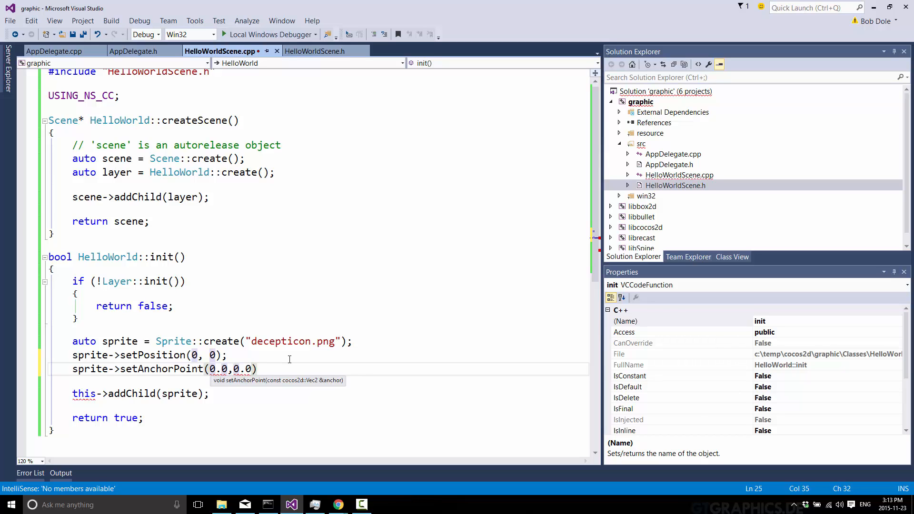
type("Vecto")
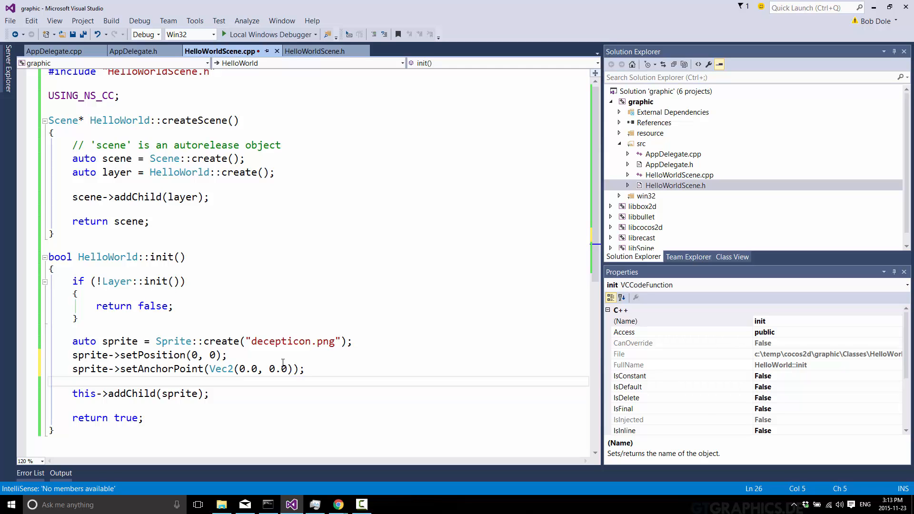
left_click(73, 381)
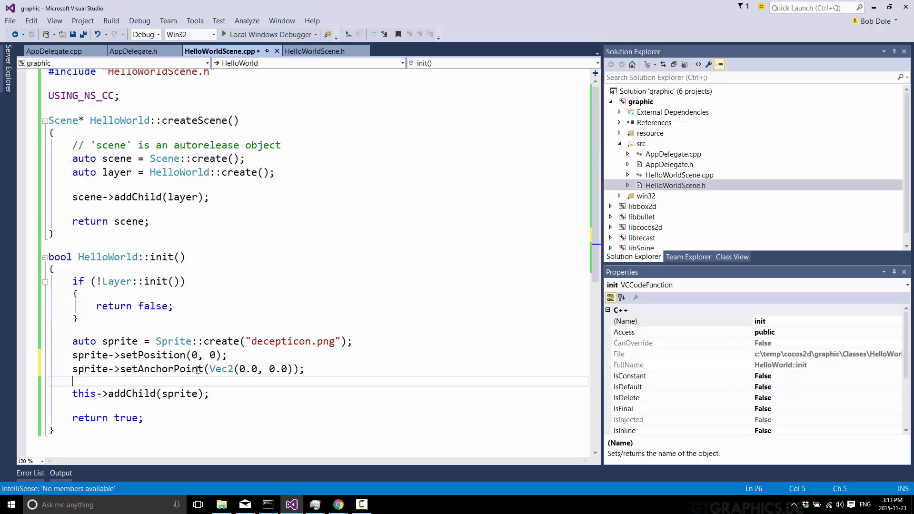
mouse_move(176, 368)
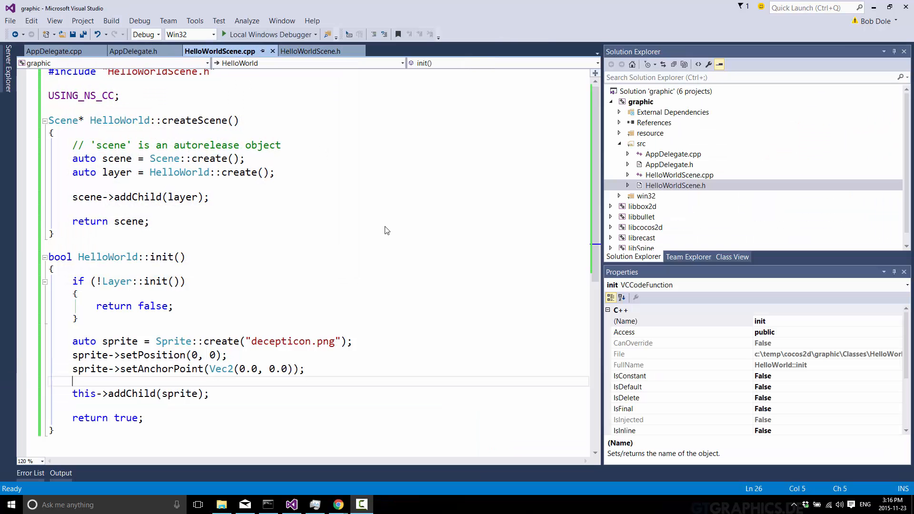
mouse_move(362, 234)
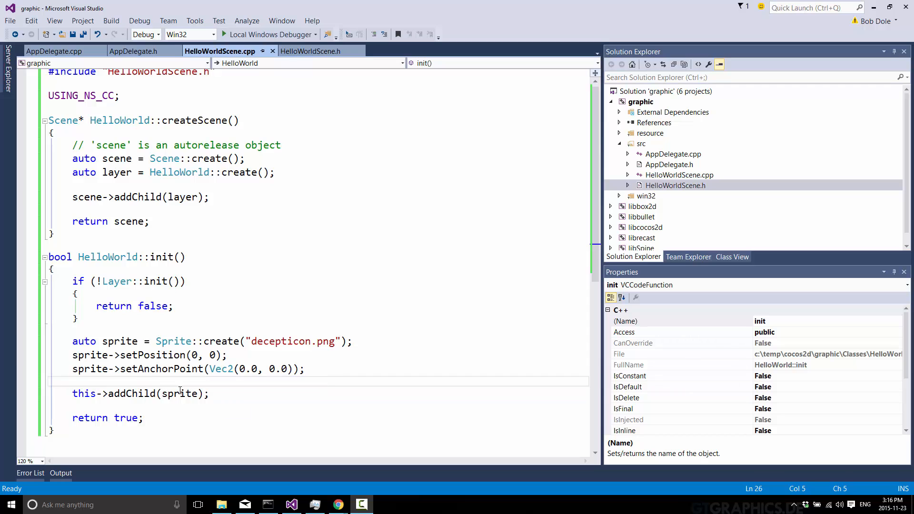
mouse_move(180, 393)
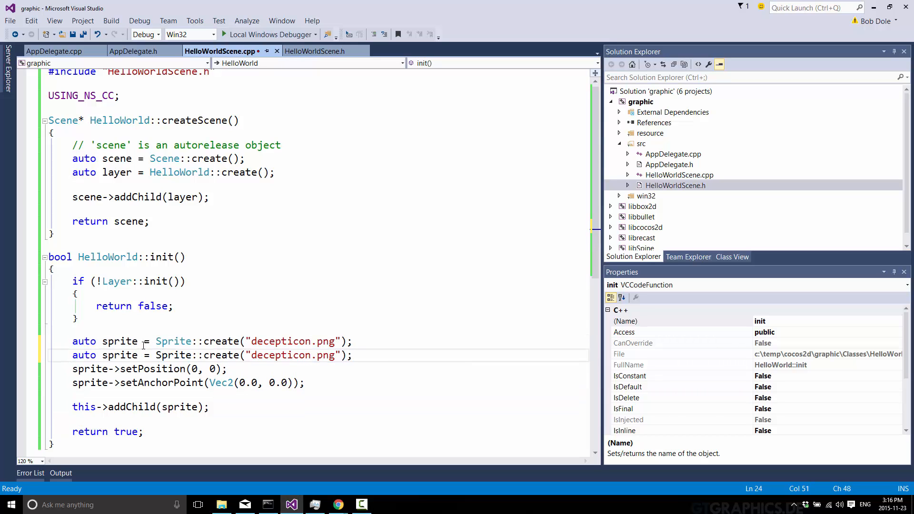
Step: Duplicate the Sprite::create line as sprite2 created from autobot.png
type("2")
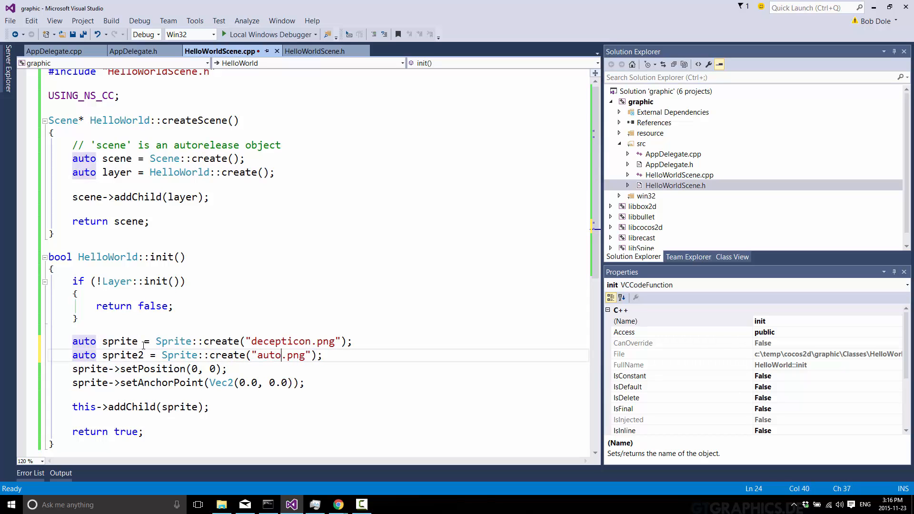
type("bot")
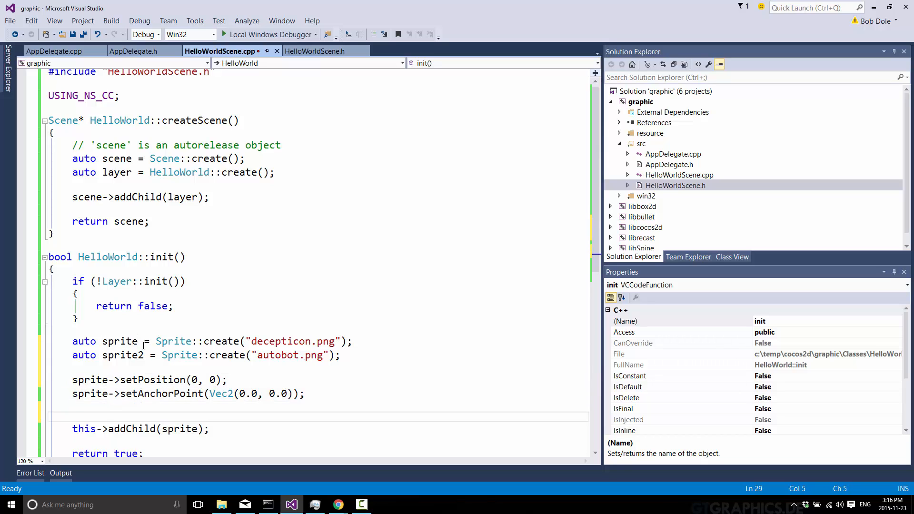
type("sprite2")
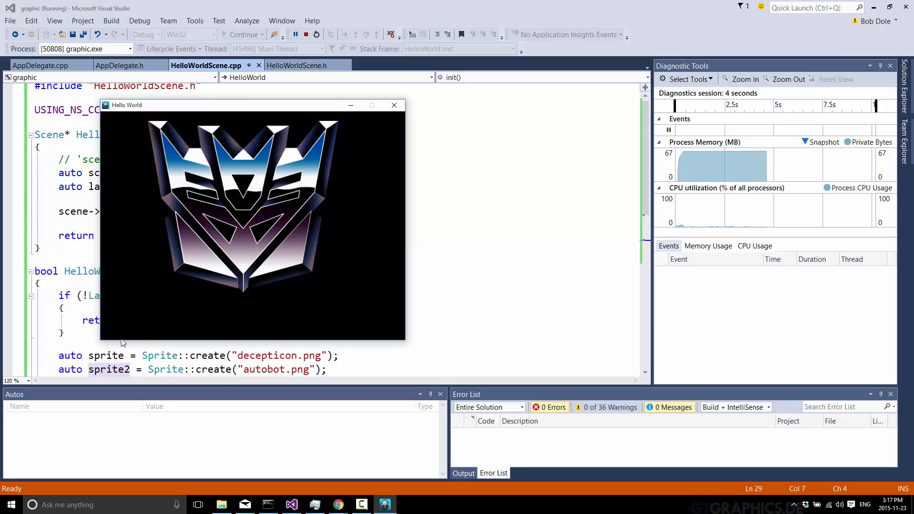
mouse_move(157, 302)
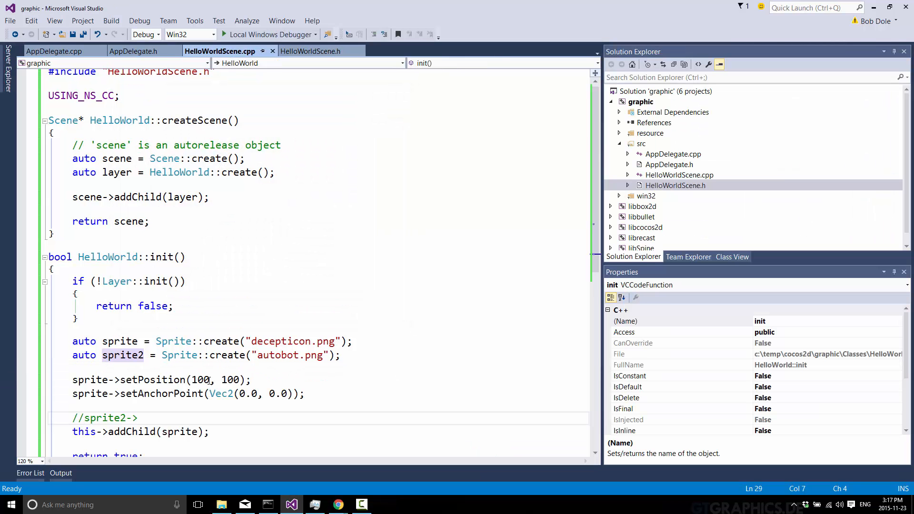
Step: Uncomment sprite2, add sprite2->setPosition(0, 0); and sprite->addChild(sprite2); with a new line after
left_click(251, 380)
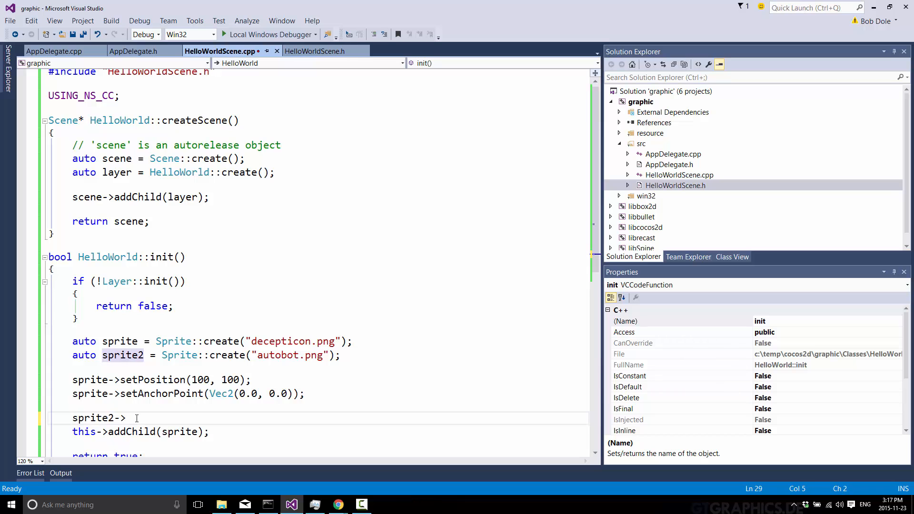
type("a")
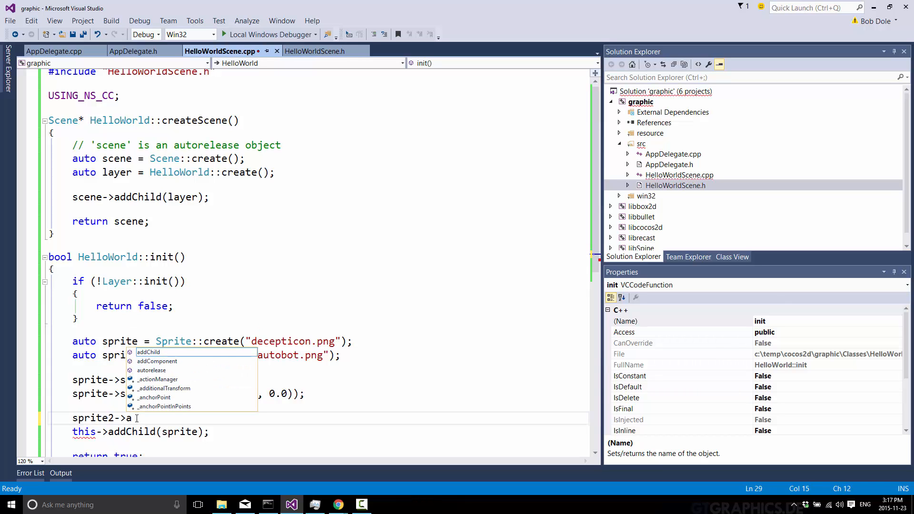
type("setPosition(0,0")
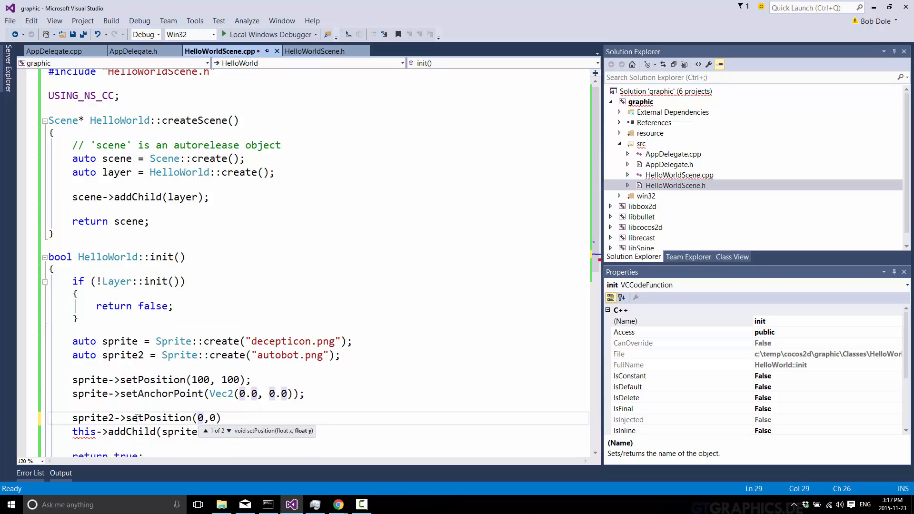
type("\" \"")
type("this-")
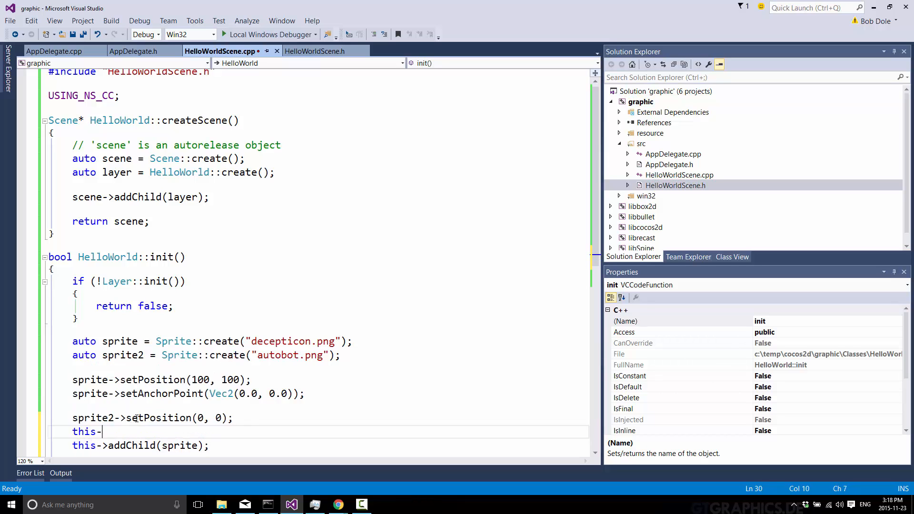
type("addChild(sprite2);")
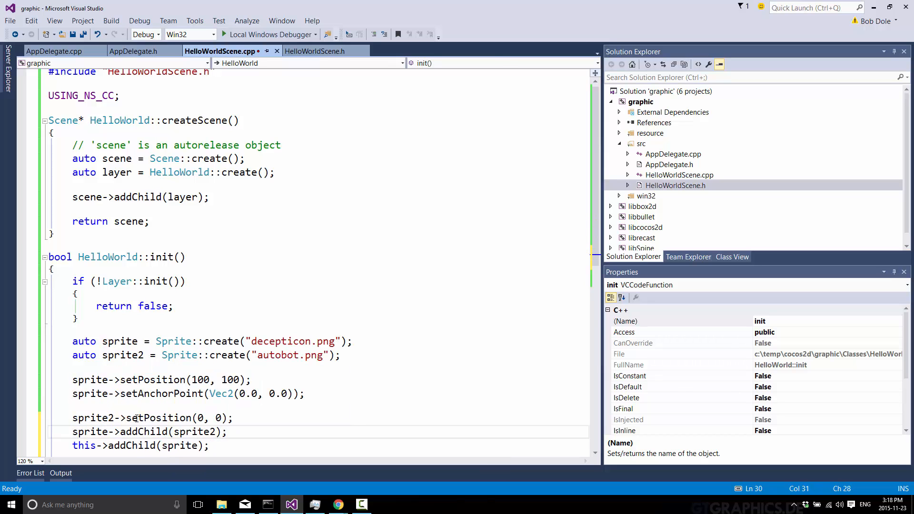
key("Return")
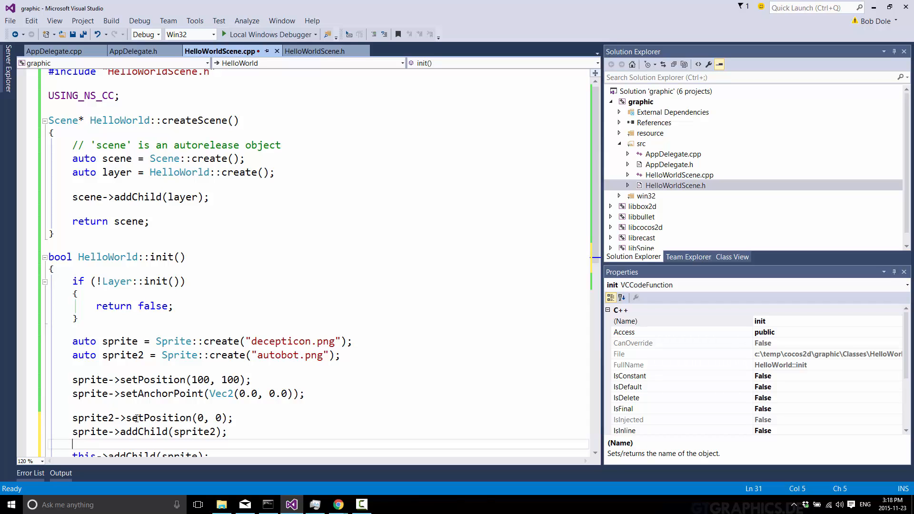
scroll("down", 3)
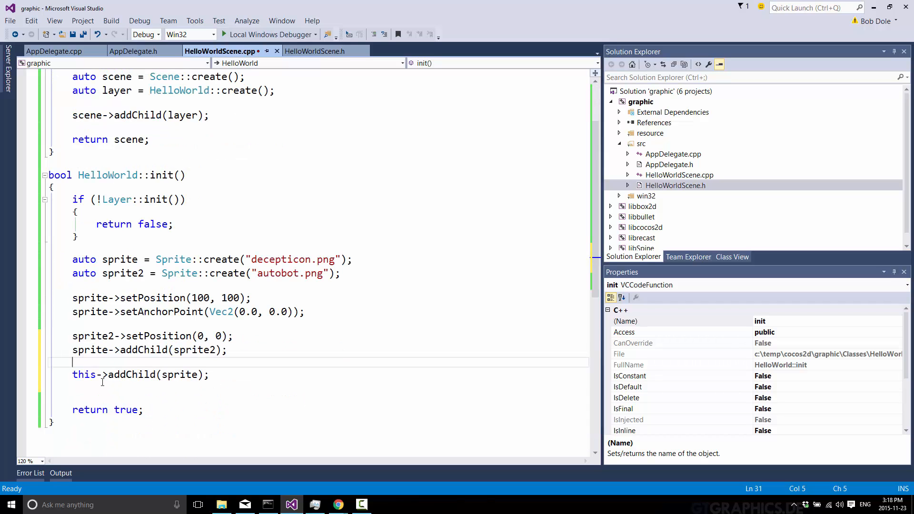
mouse_move(320, 373)
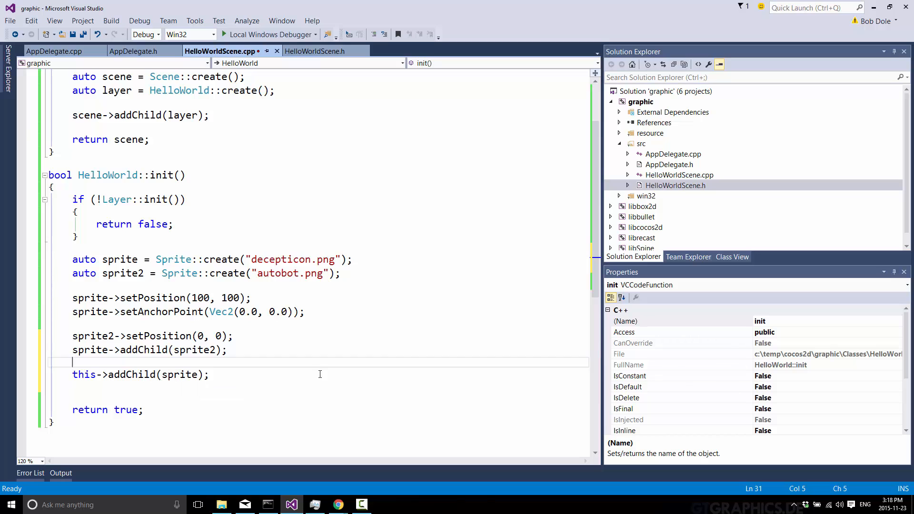
mouse_move(444, 313)
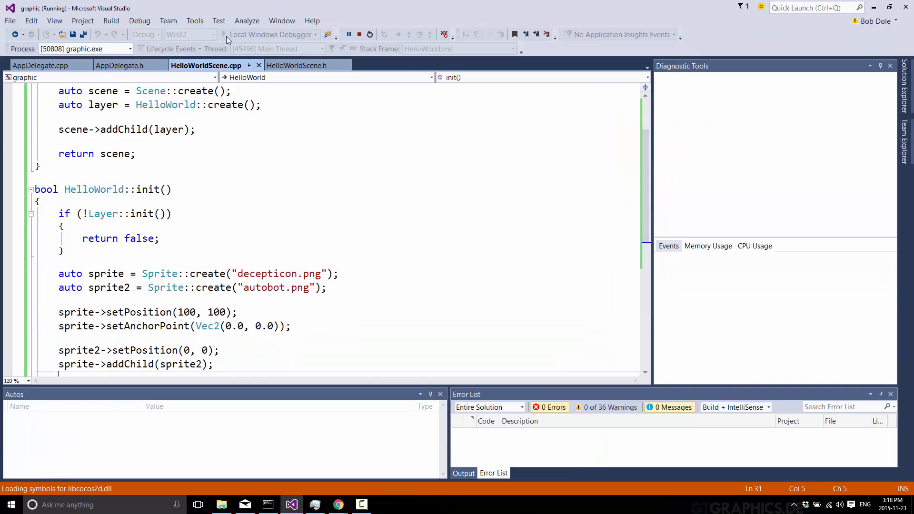
Step: Run with Local Windows Debugger to see the Autobot at the Decepticon's bottom-left, then stop debugging
left_click(348, 35)
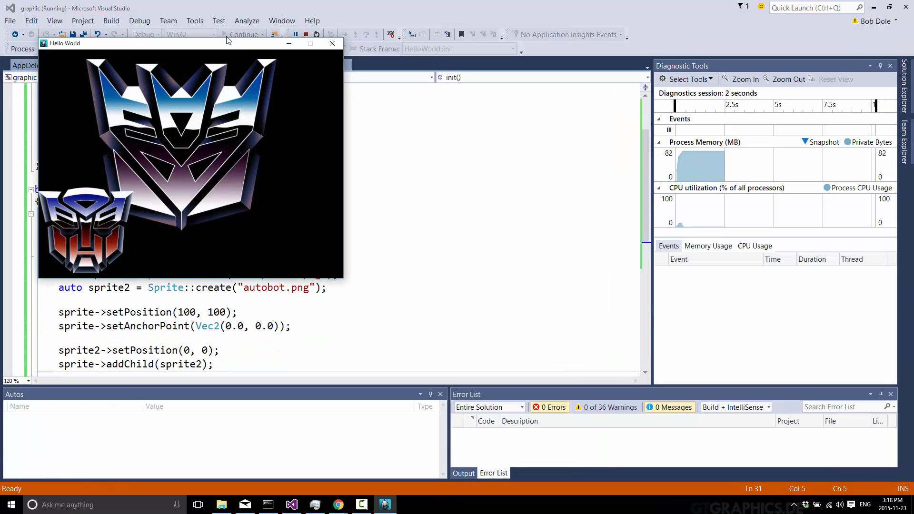
mouse_move(292, 202)
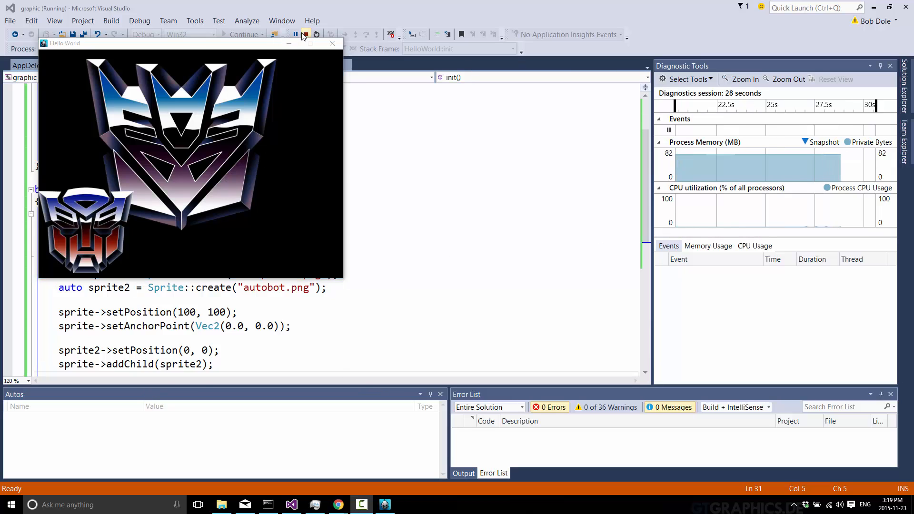
left_click(306, 33)
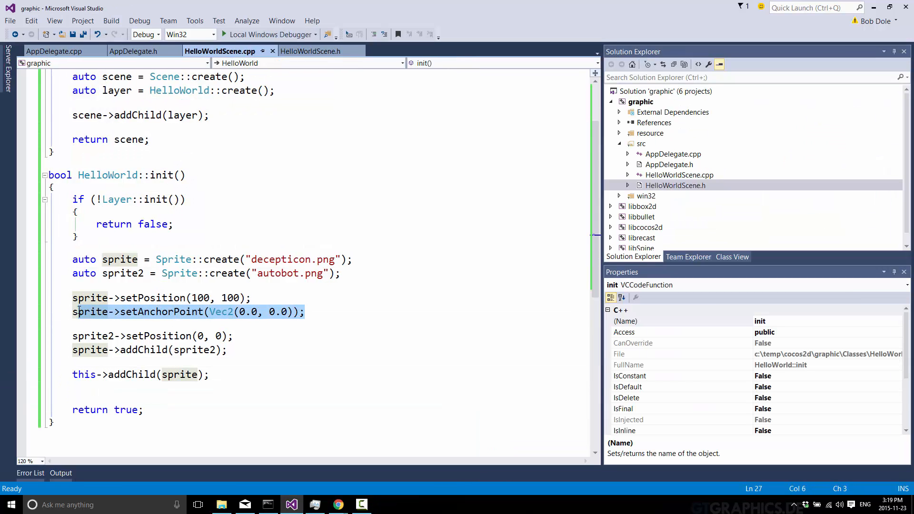
Step: Add sprite->setAnchorPoint(Vec2(0.0, 0.0)); after sprite2's setPosition line and run the game
left_click(257, 336)
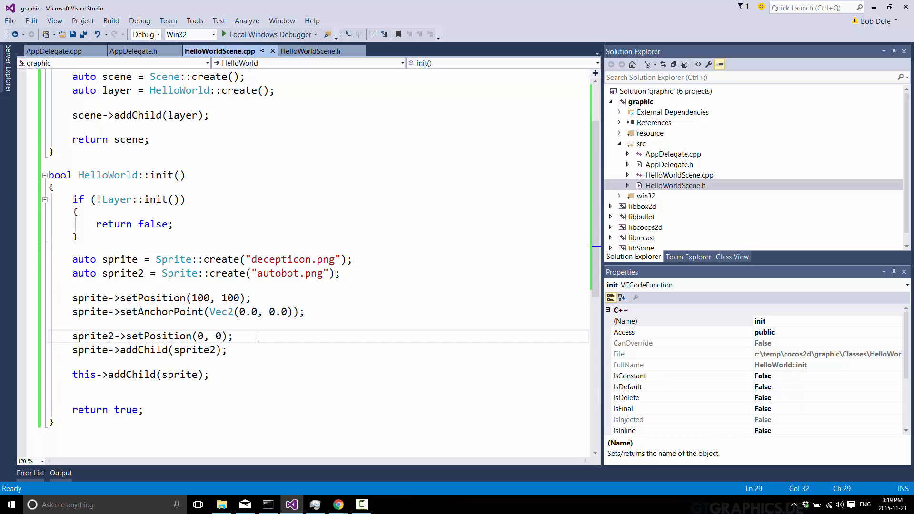
type("sprite->setAnchorPoint(Vec2(0.0, 0.0));")
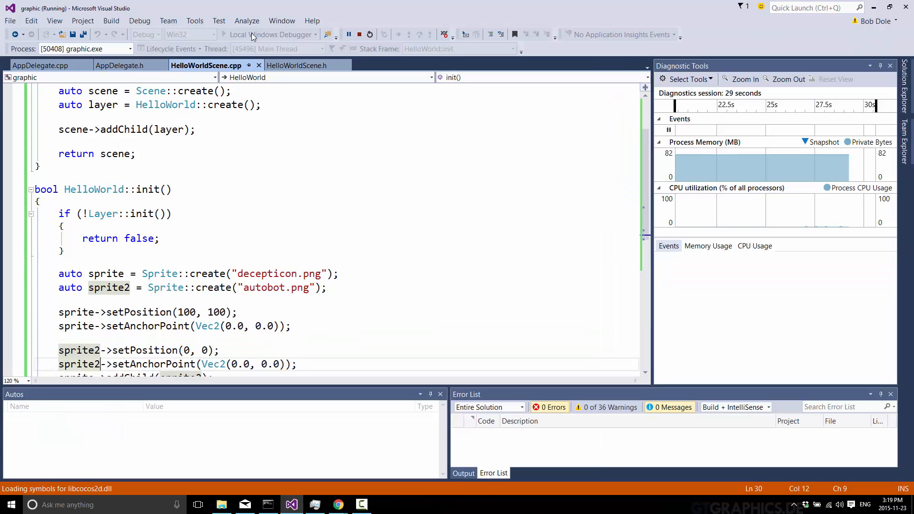
left_click(270, 35)
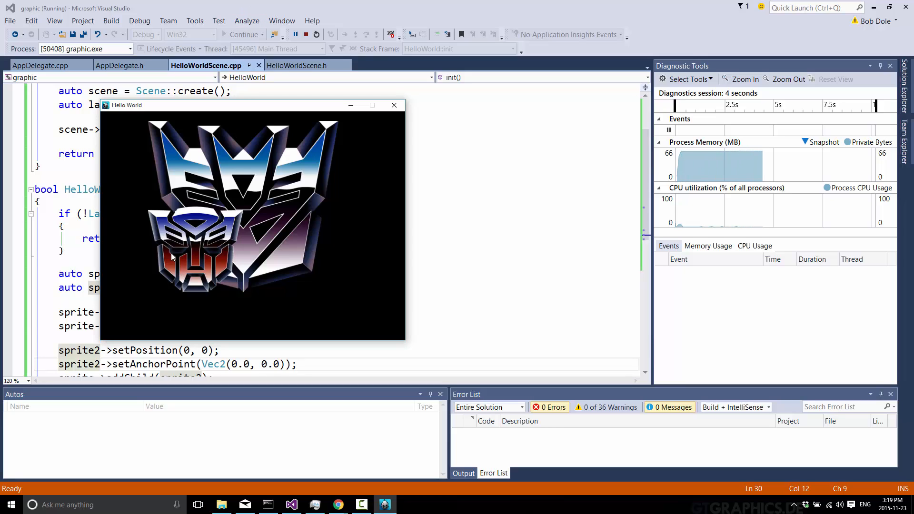
mouse_move(185, 283)
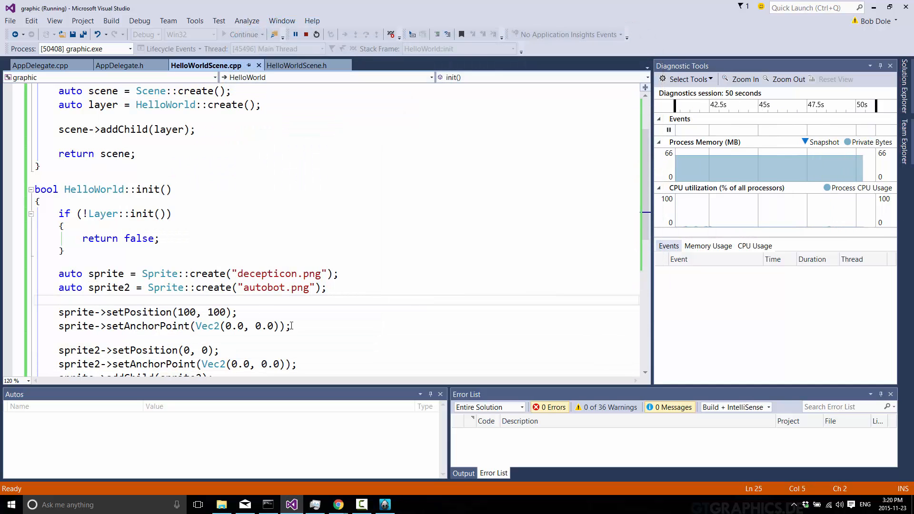
Step: Comment out sprite->setAnchorPoint with //, run to see the Decepticon partly off-screen, then stop debugging
type("//")
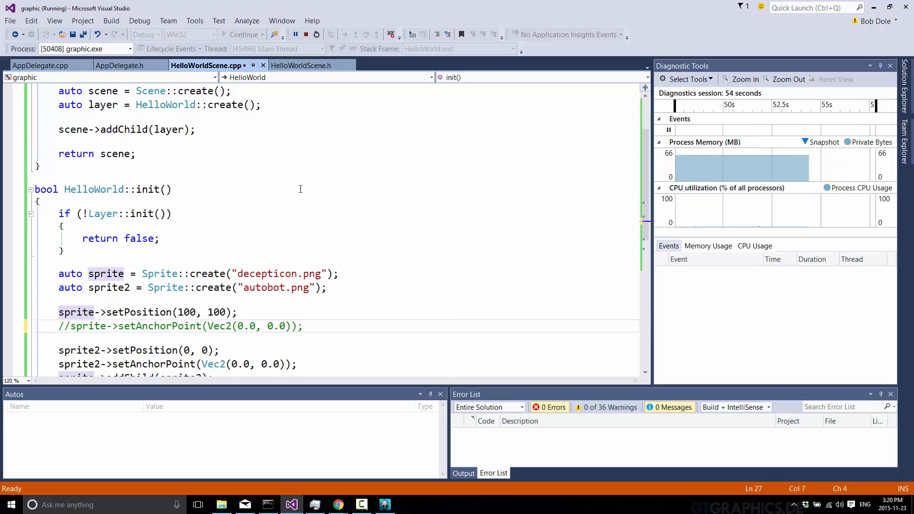
left_click(313, 34)
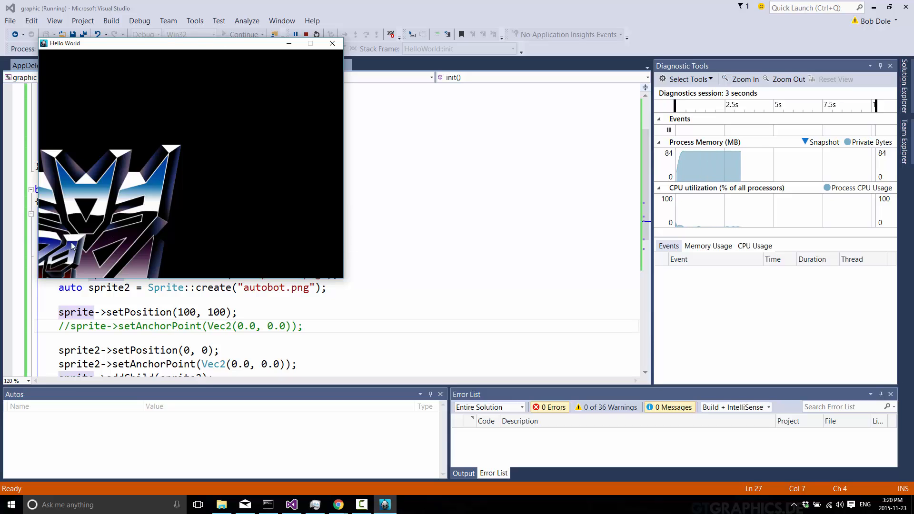
mouse_move(124, 255)
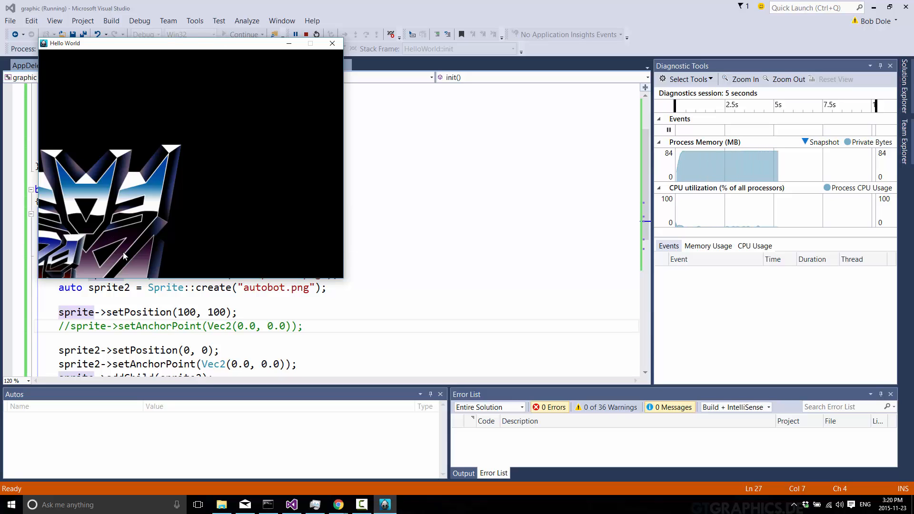
left_click(332, 42)
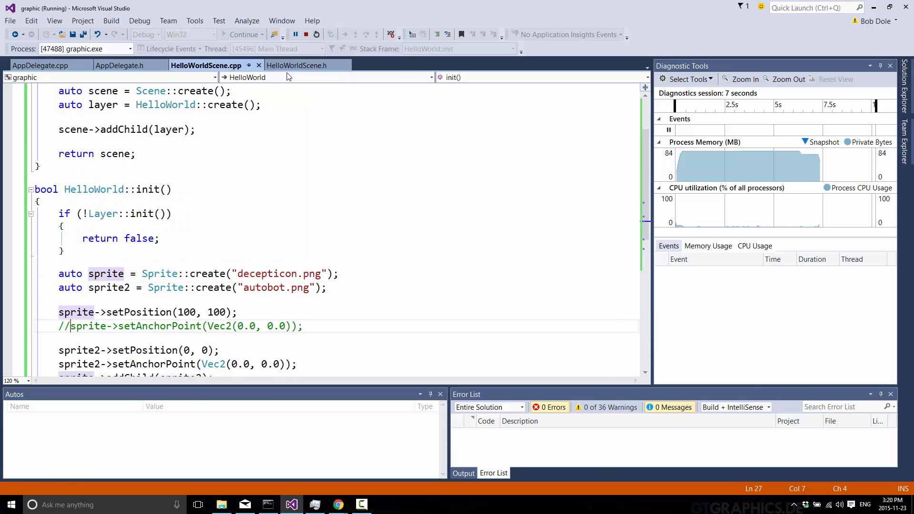
left_click(316, 34)
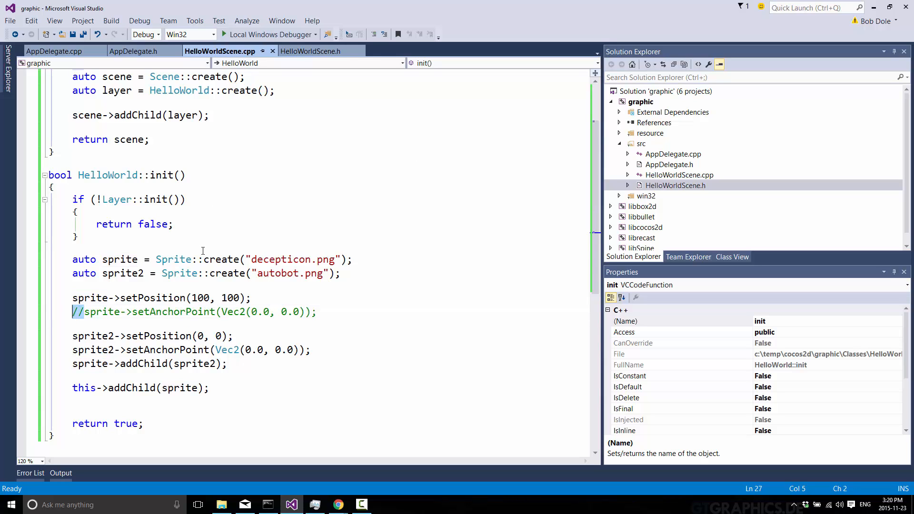
Step: Delete the // so sprite->setAnchorPoint(Vec2(0.0, 0.0)) is active again
key("Delete")
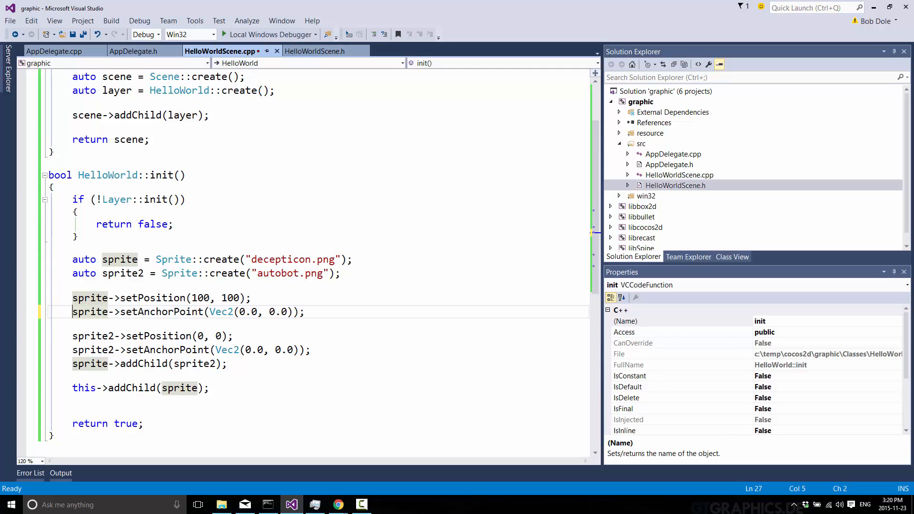
mouse_move(715, 338)
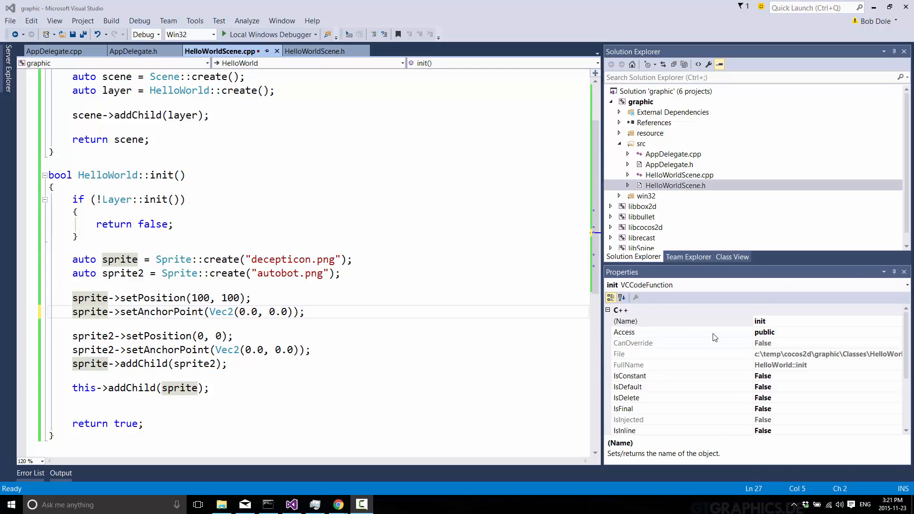
mouse_move(337, 499)
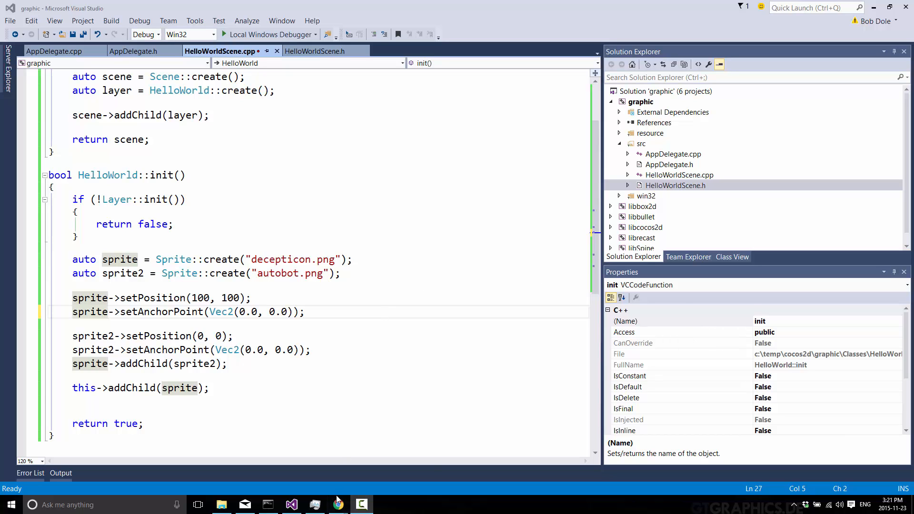
Step: Switch to Chrome and browse the Node Class Reference, glancing at the tutorial tab
left_click(338, 504)
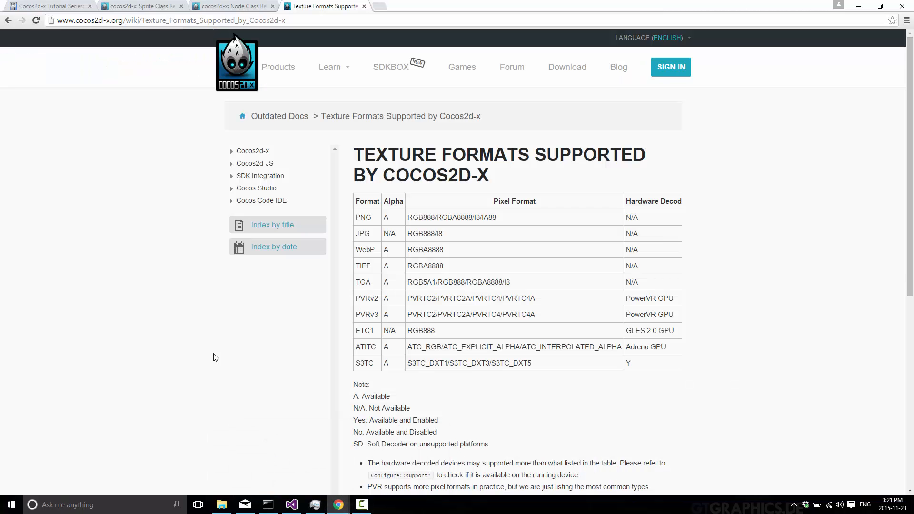
mouse_move(330, 246)
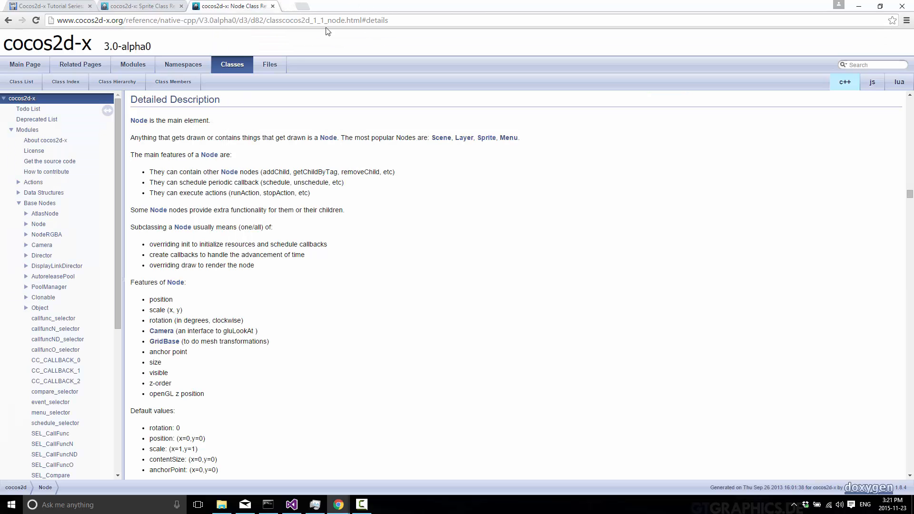
mouse_move(317, 145)
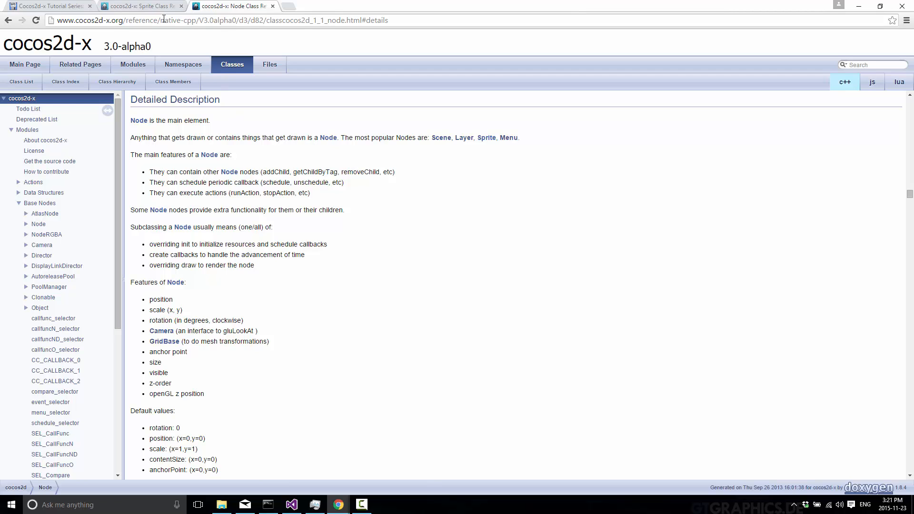
left_click(50, 6)
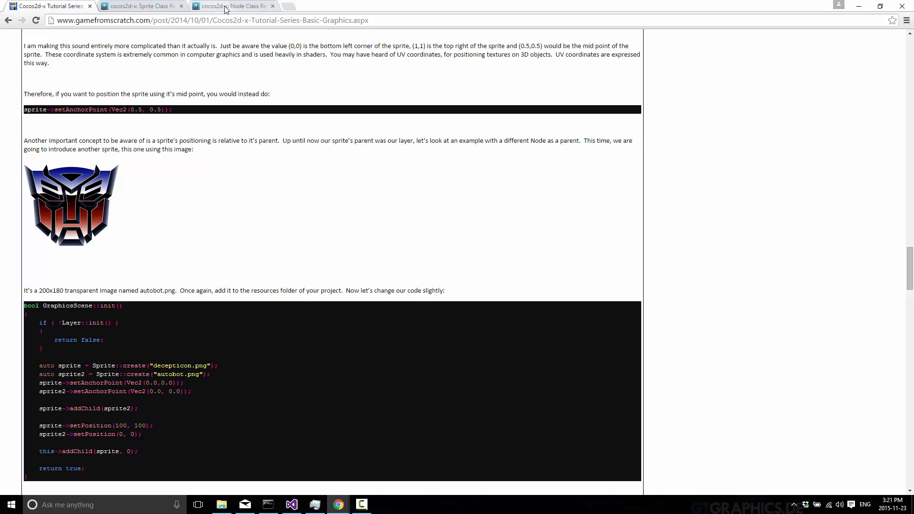
left_click(233, 5)
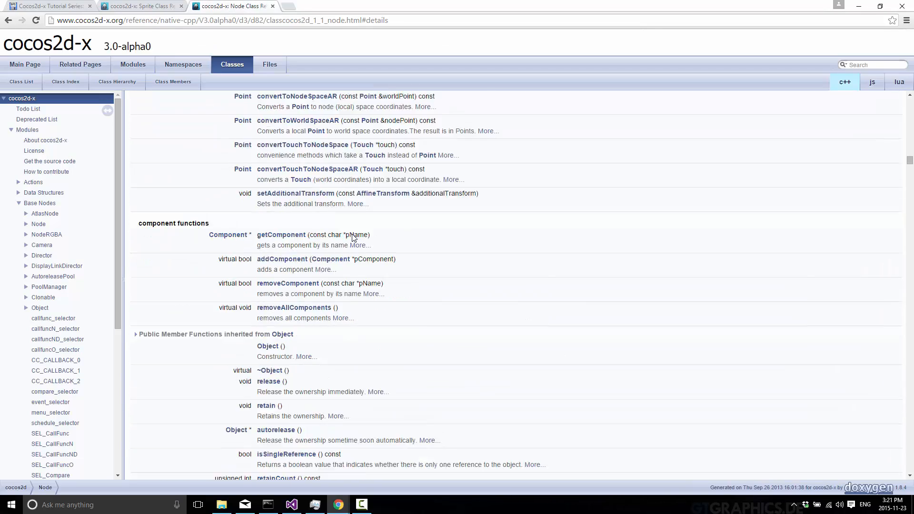
scroll("up", 3)
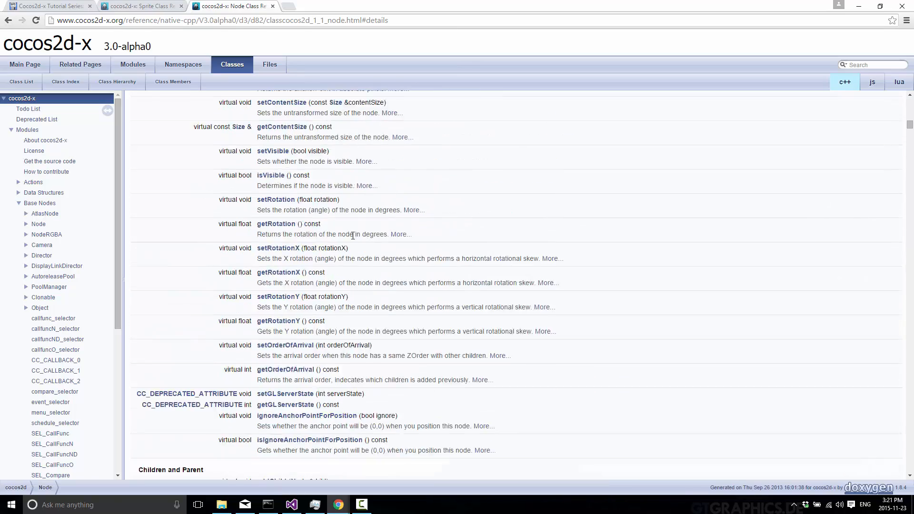
scroll("up", 3)
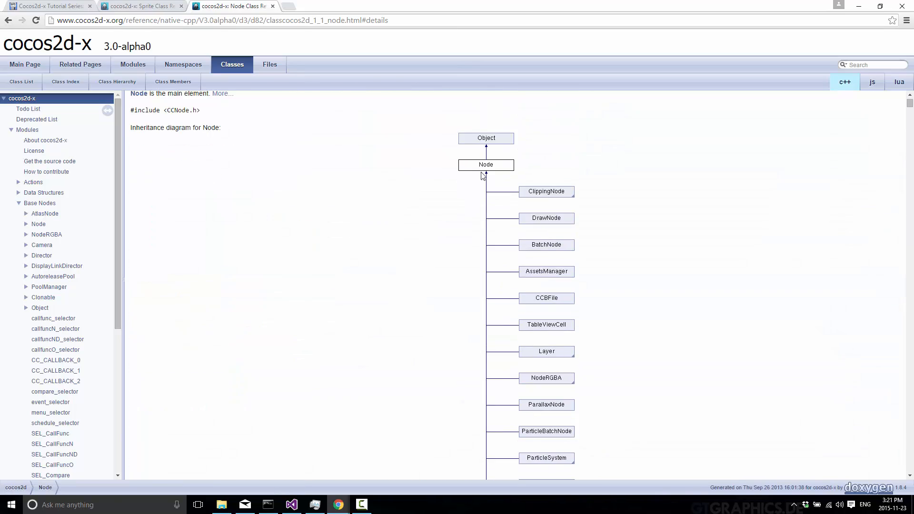
scroll("down", 3)
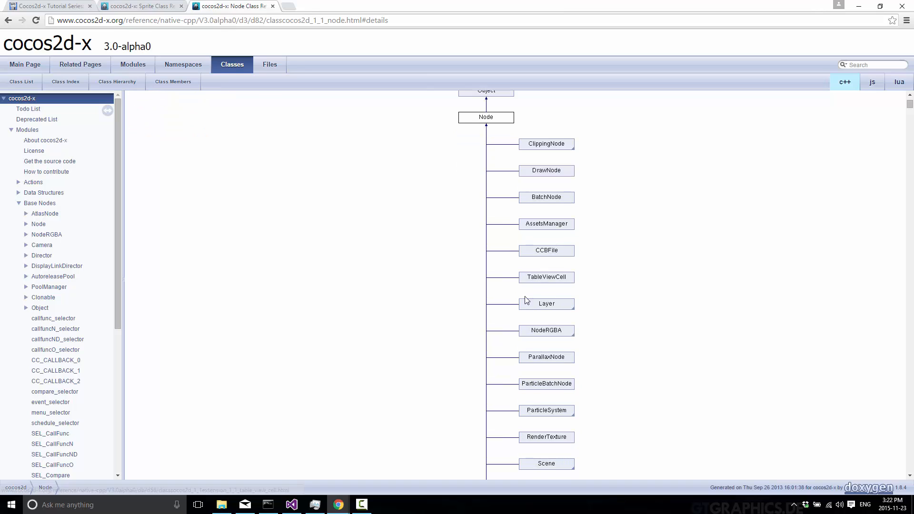
mouse_move(557, 304)
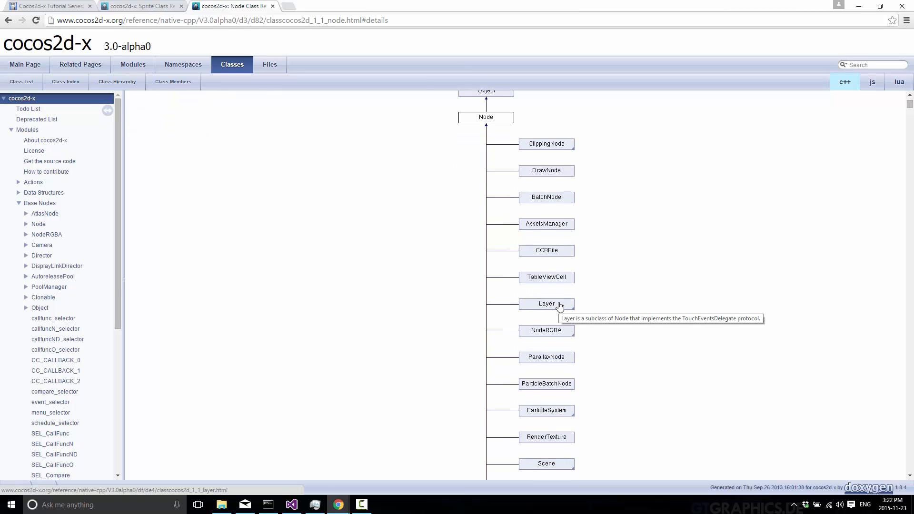
mouse_move(167, 16)
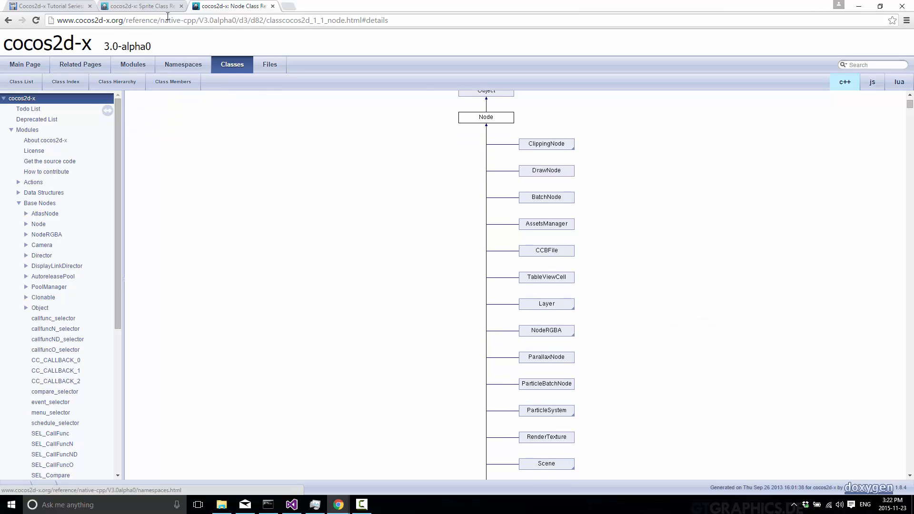
Step: Bring up the Sprite Class Reference tab with its inheritance diagram
left_click(140, 6)
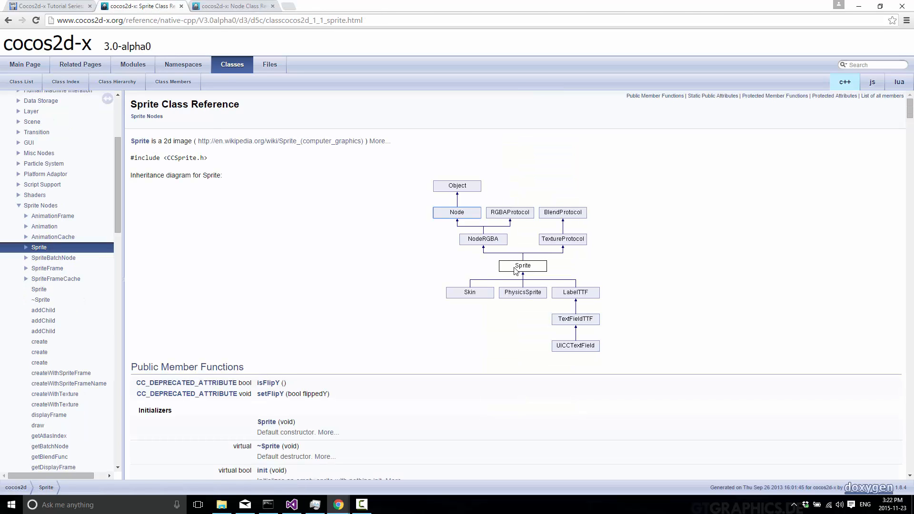
mouse_move(465, 222)
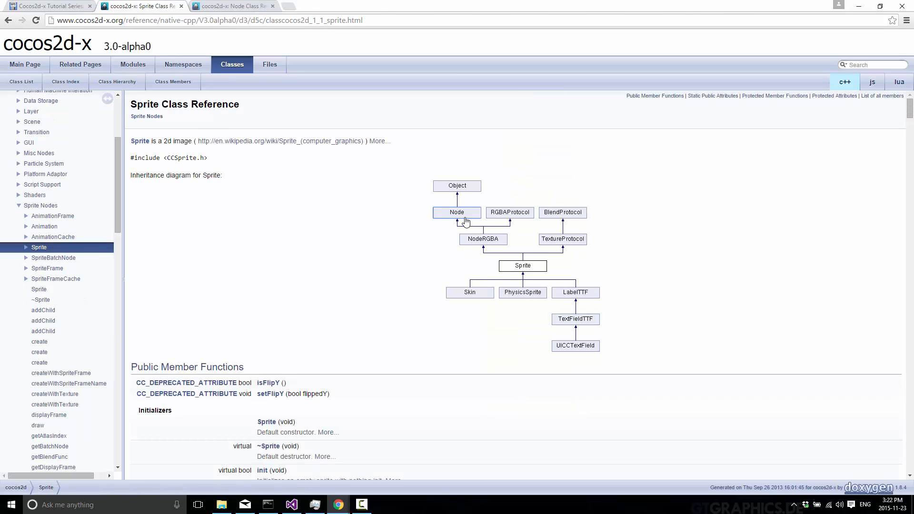
mouse_move(457, 220)
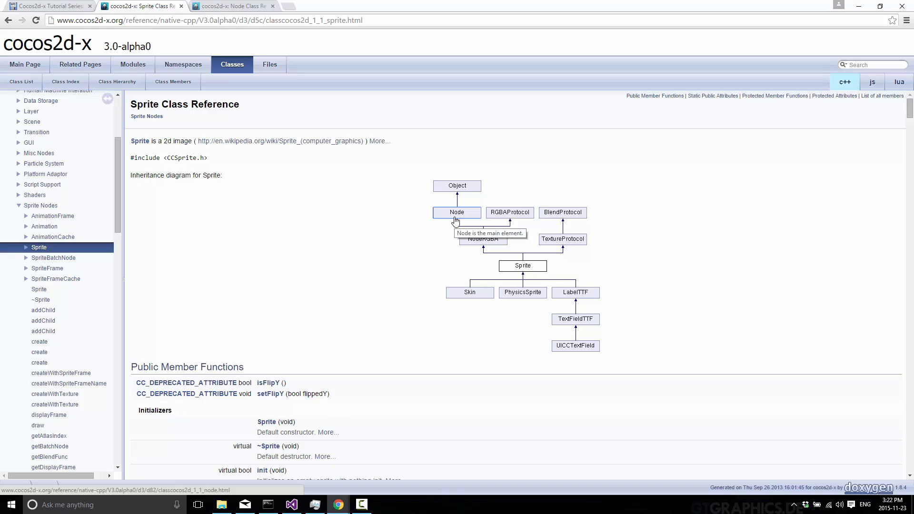